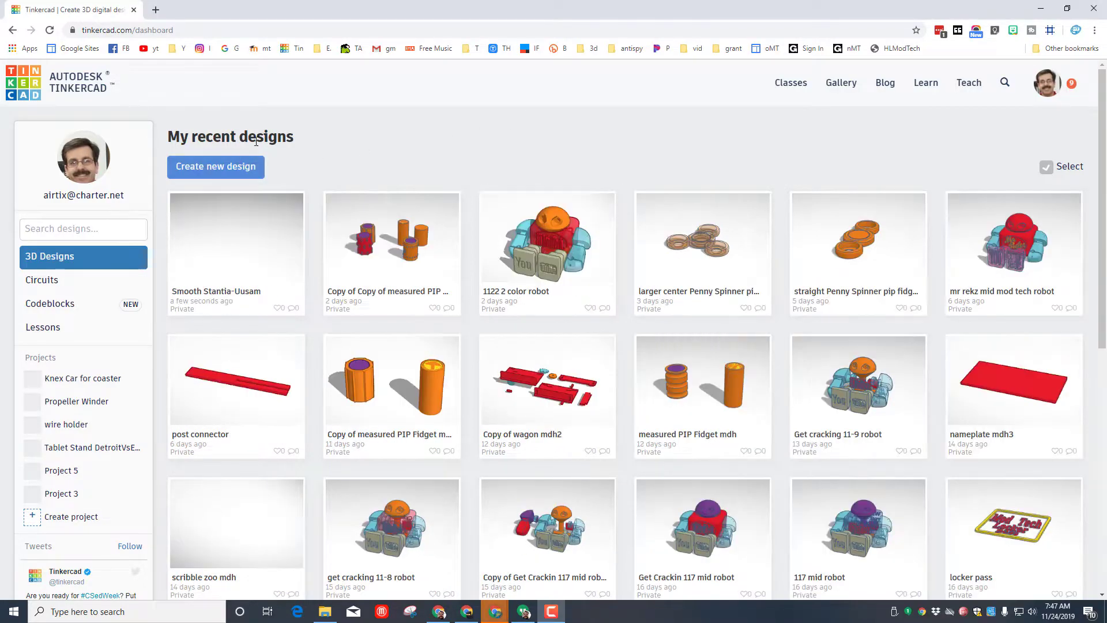
pyautogui.moveTo(216, 166)
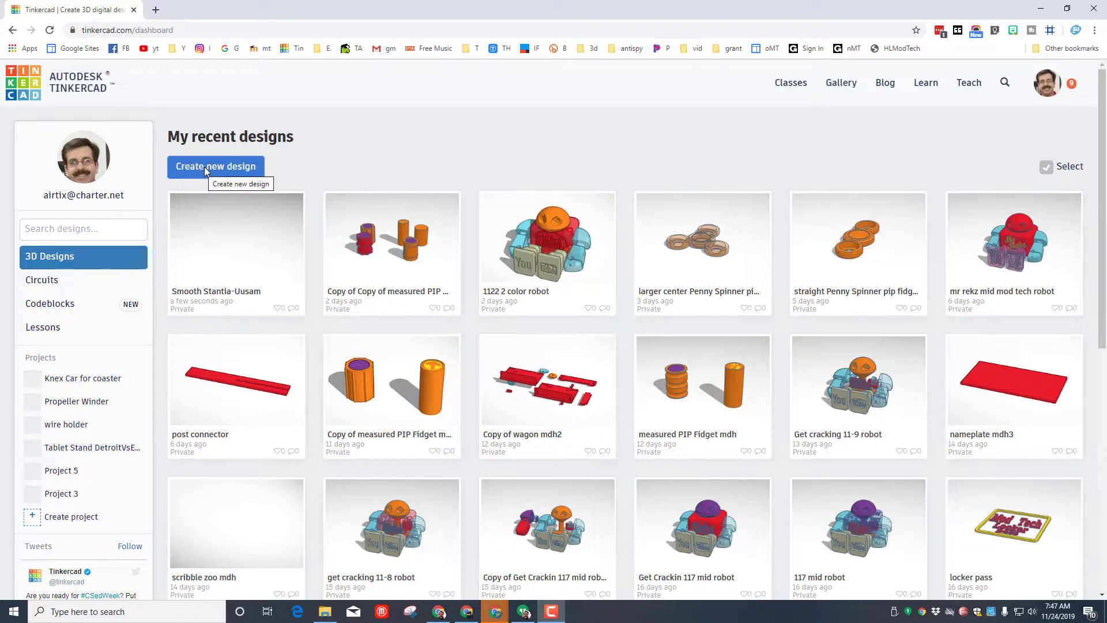
# - Start a new empty 3D design from the Tinkercad dashboard
pyautogui.click(216, 166)
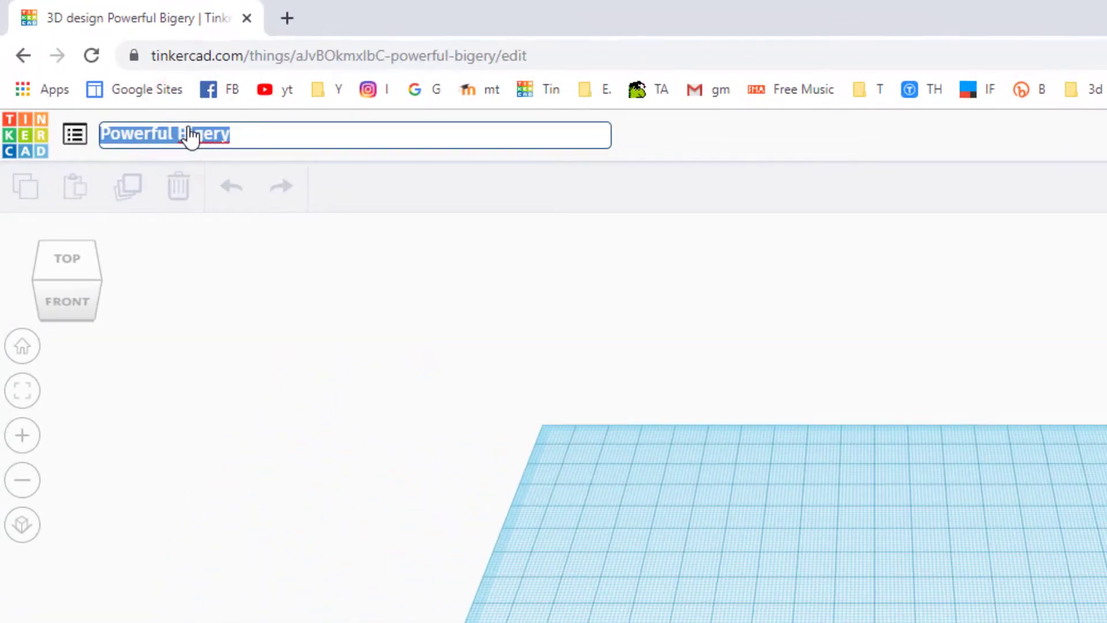
# - Name the new design "turkey mdh 5"
pyautogui.write('turkey')
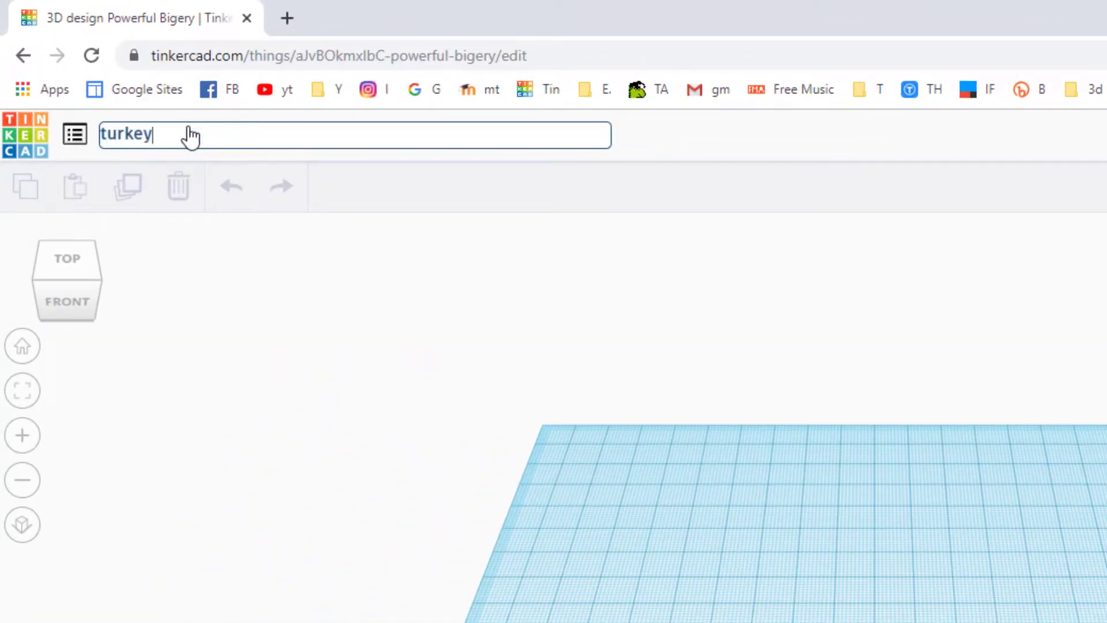
pyautogui.write('mdh 5')
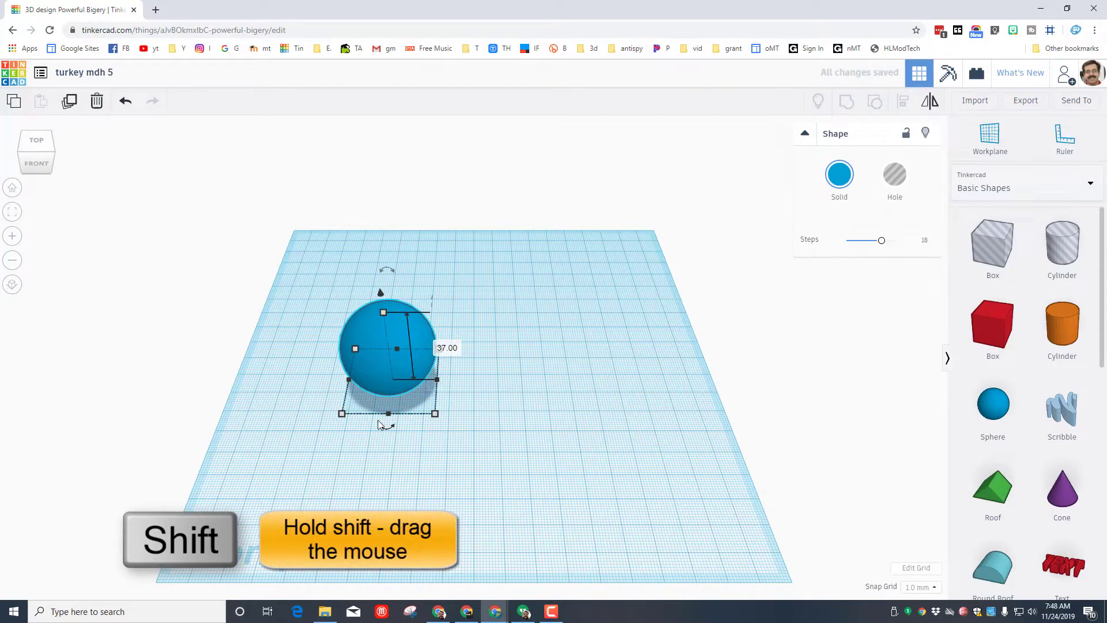
# - Stretch the blue sphere taller into an egg-shaped turkey body
pyautogui.moveTo(434, 413); pyautogui.dragTo(458, 436)
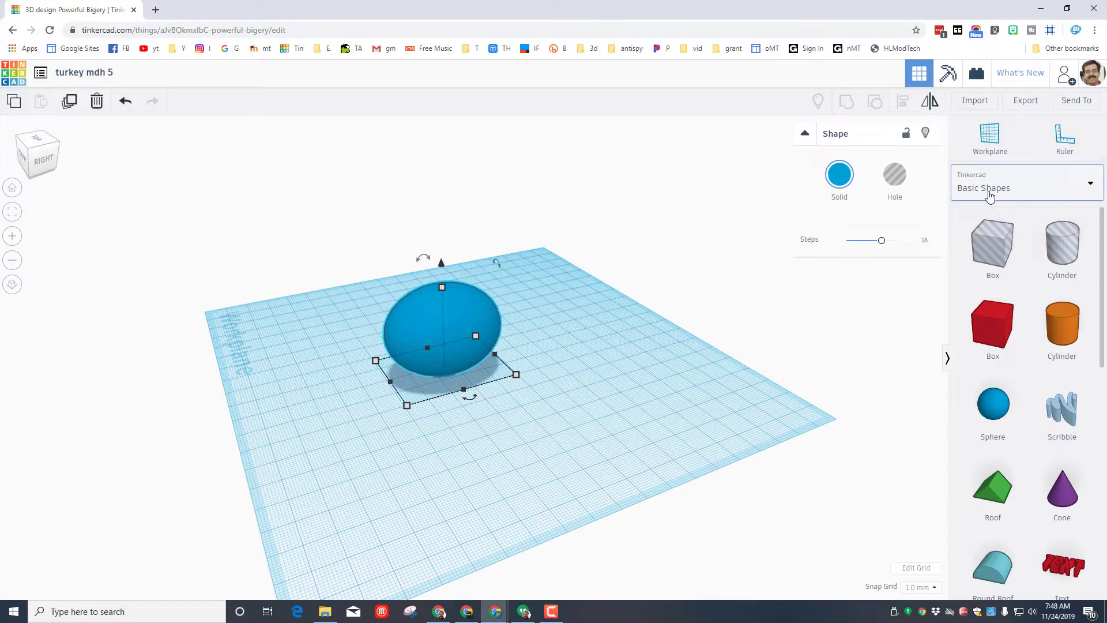
# - Place a yellow Chick foot from the Characters collection and duplicate it for a second foot
pyautogui.click(1025, 188)
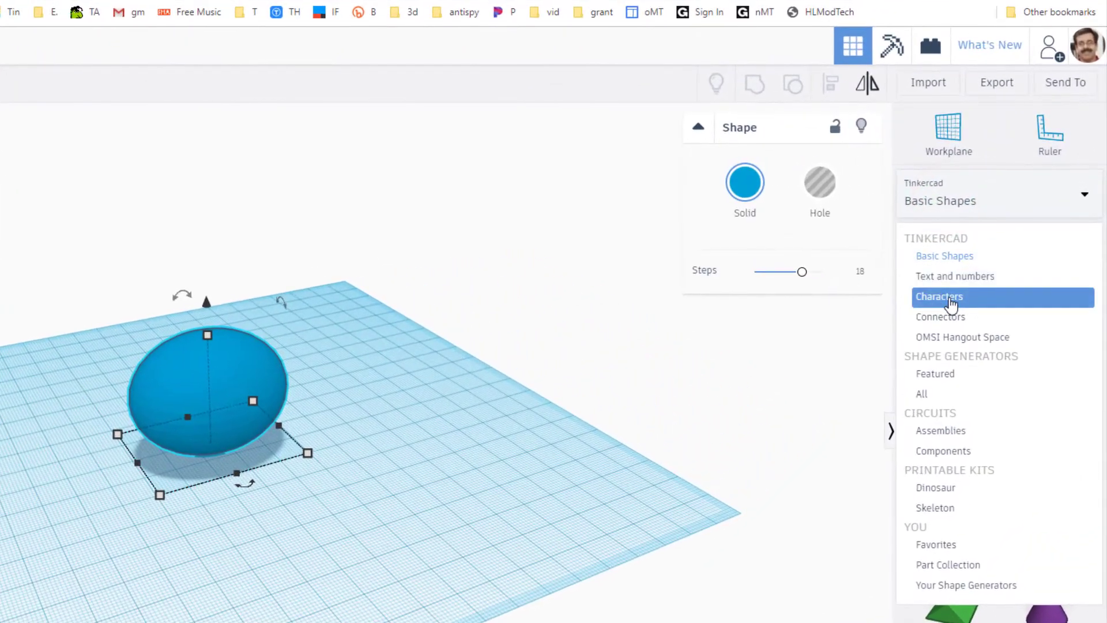
pyautogui.click(939, 296)
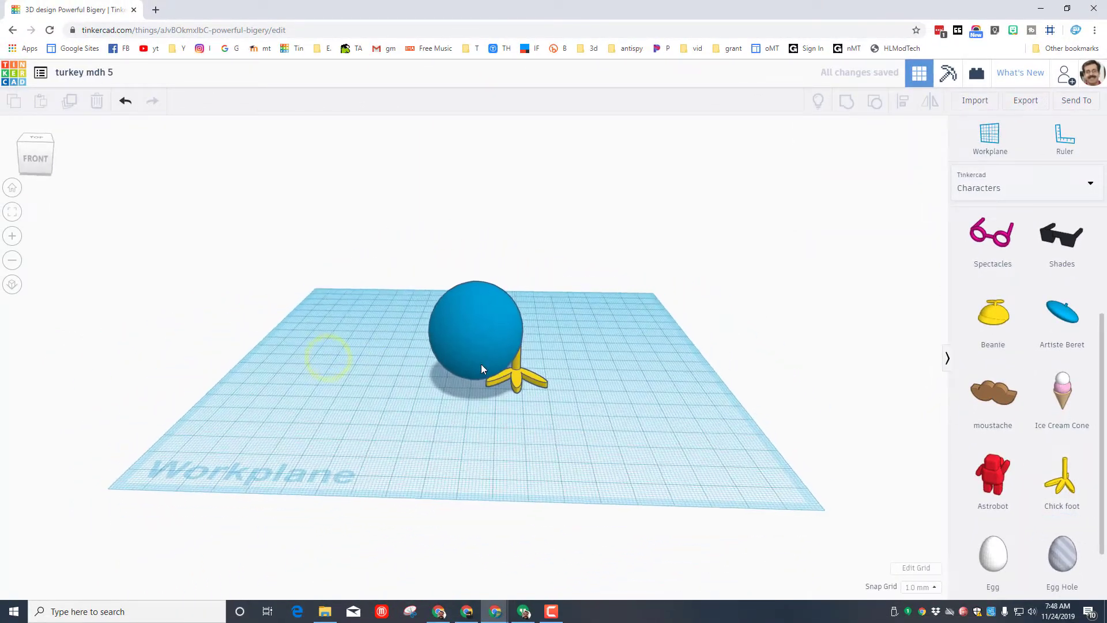
pyautogui.click(515, 373)
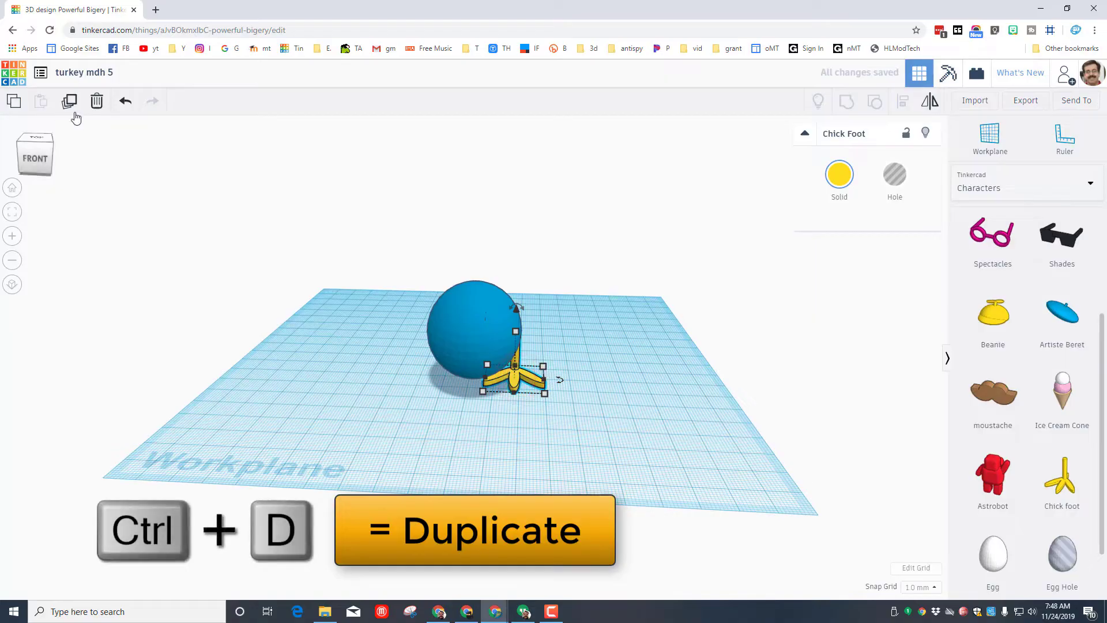
pyautogui.click(69, 101)
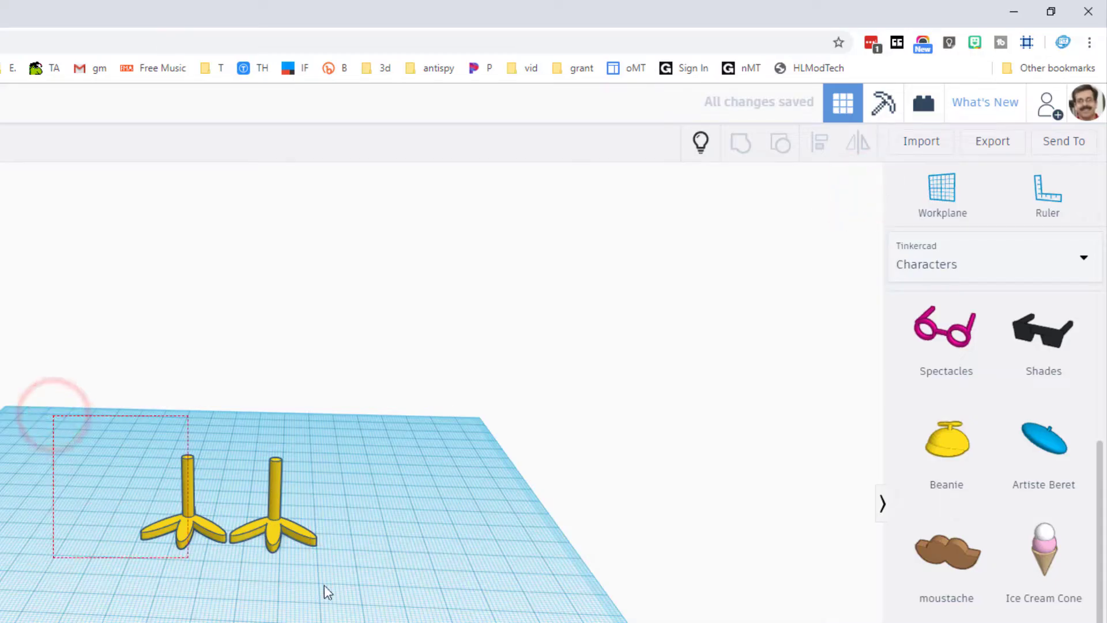
pyautogui.click(739, 143)
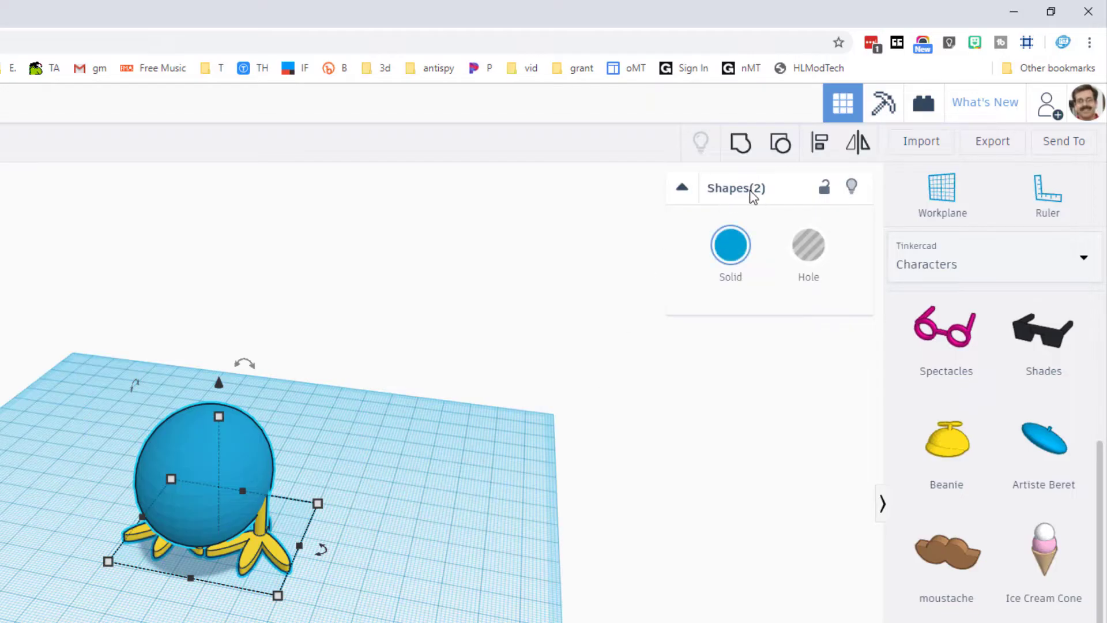
# - Align the egg body centered over the two chick feet
pyautogui.click(820, 141)
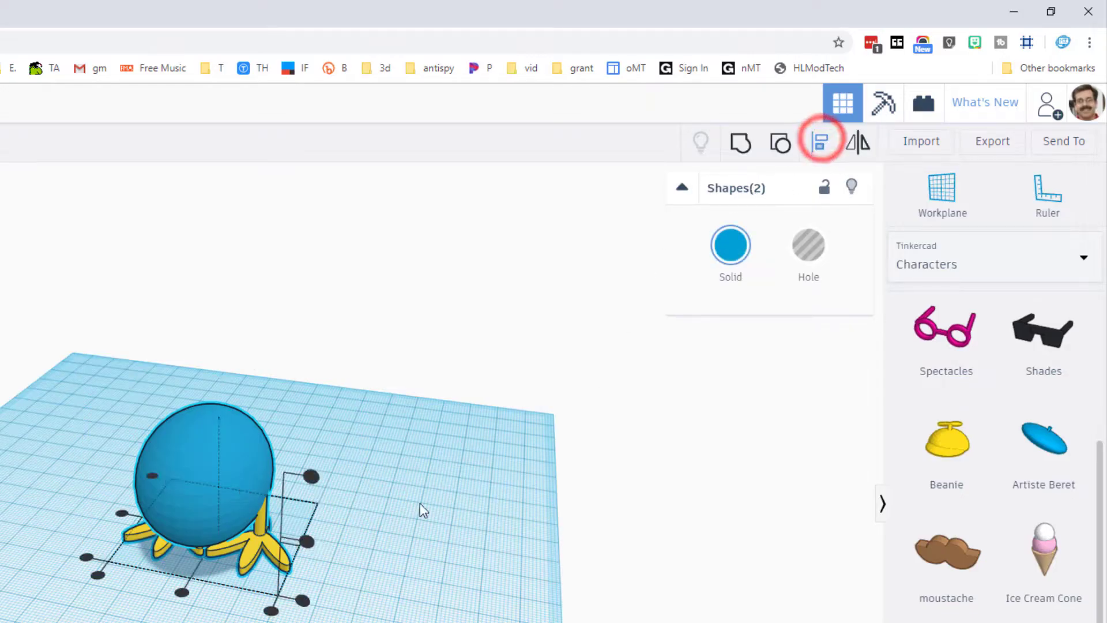
pyautogui.click(820, 141)
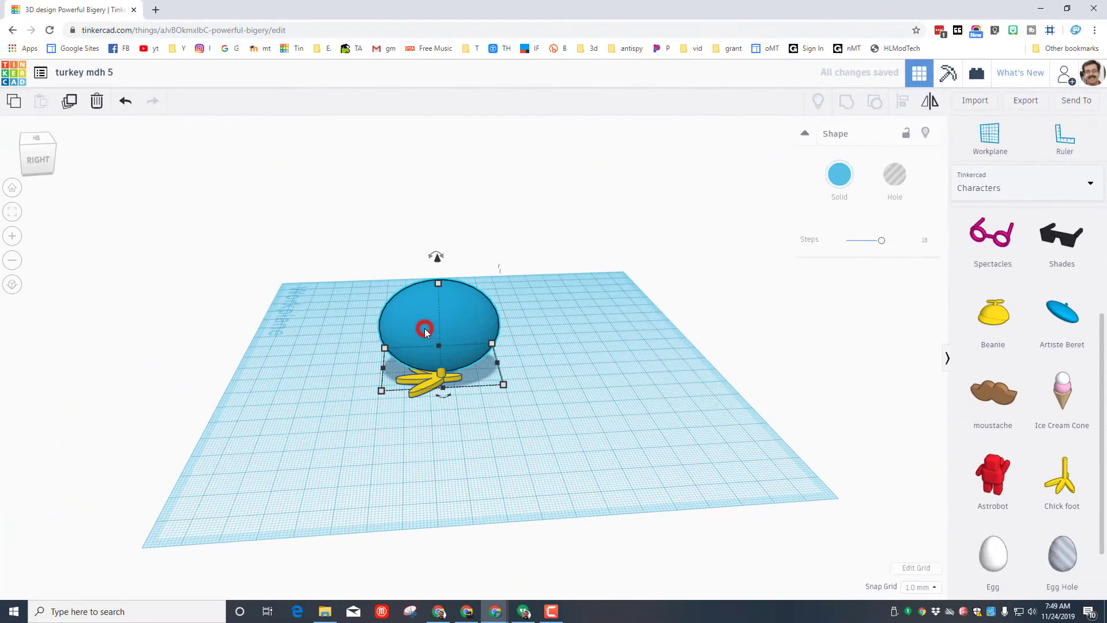
# - Nudge the egg body upward until it rests on top of the feet
pyautogui.press('ctrl+Up')
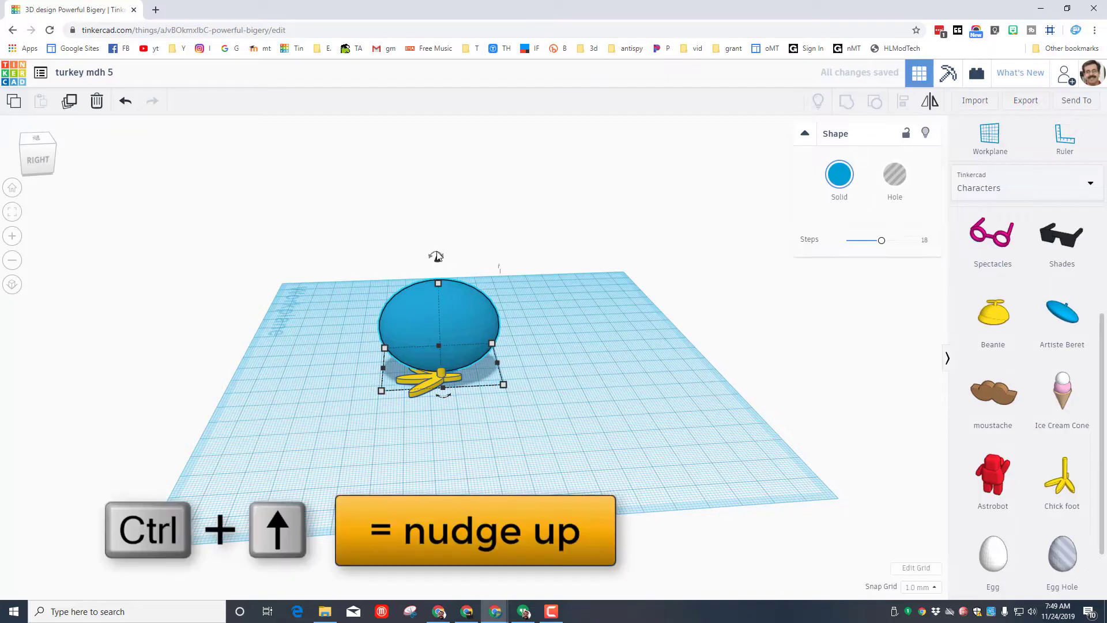
pyautogui.press('ctrl+Up')
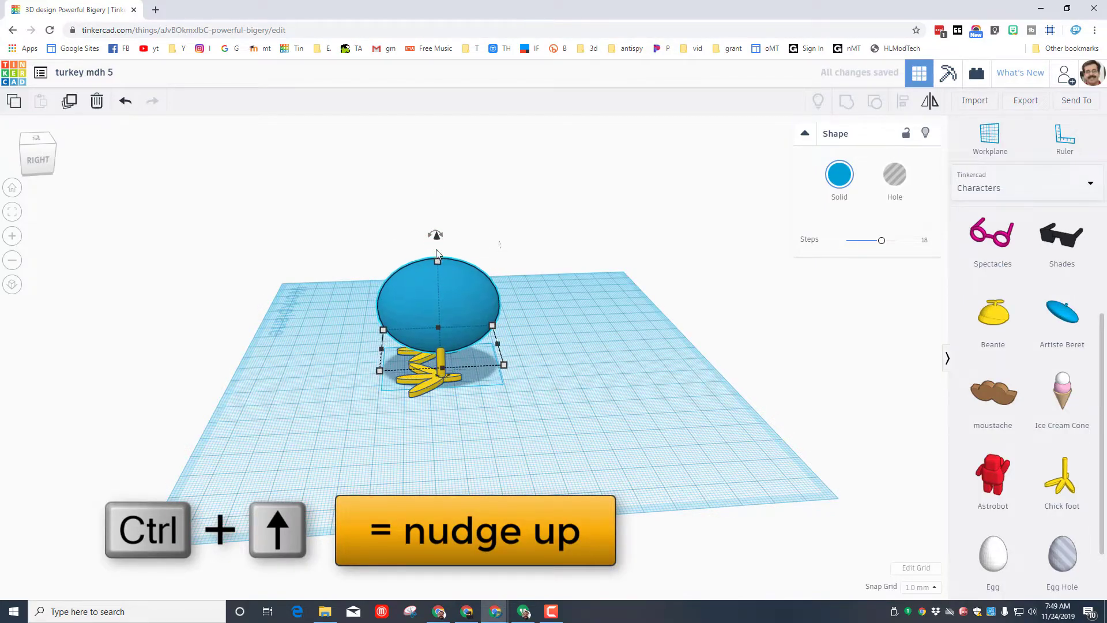
pyautogui.press('ctrl+Up')
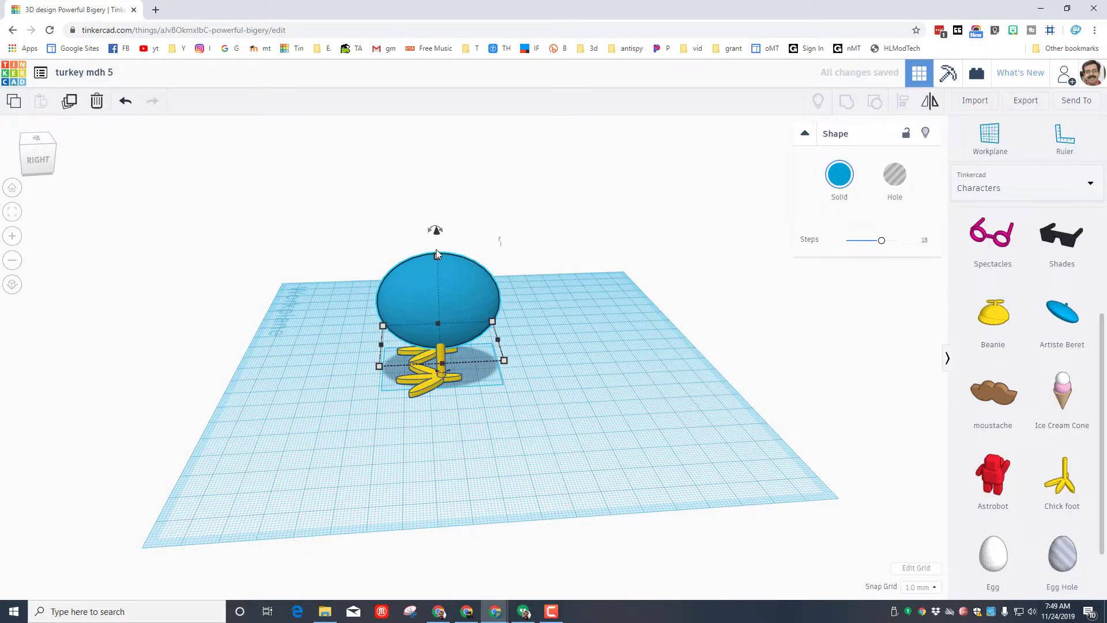
pyautogui.moveTo(300, 314)
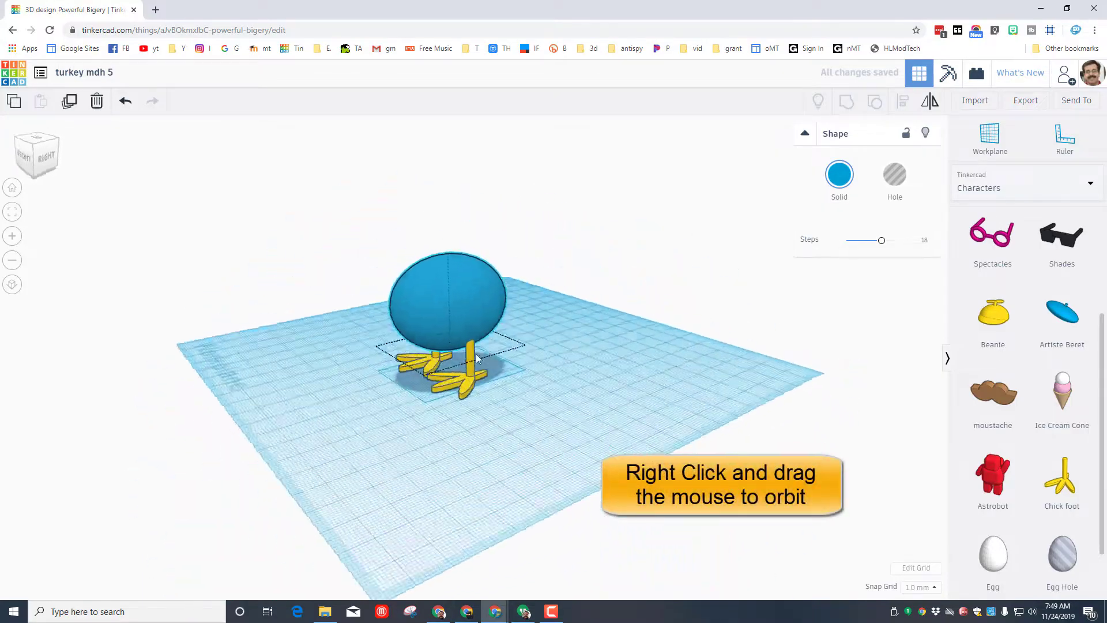
pyautogui.moveTo(476, 356); pyautogui.dragTo(484, 326)
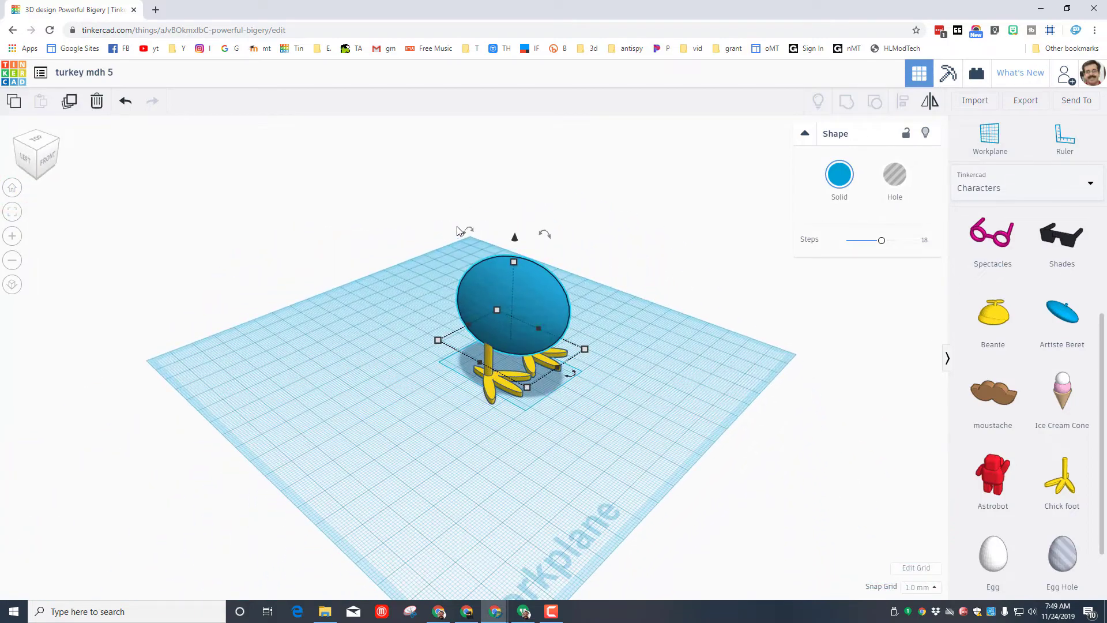
# - Colour the egg body solid brown
pyautogui.click(840, 175)
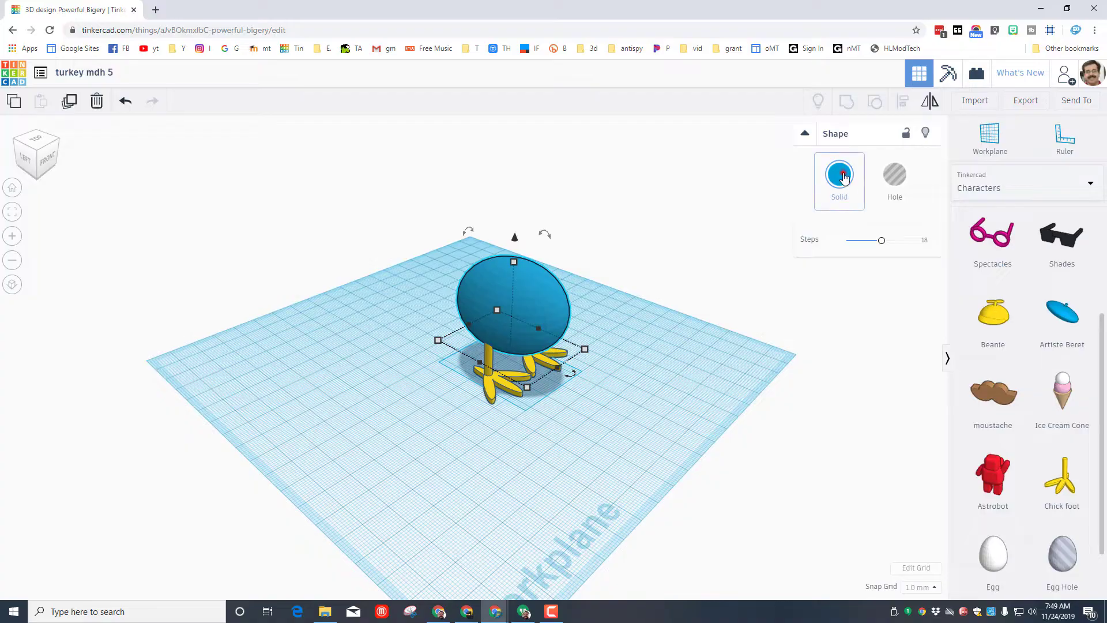
pyautogui.click(838, 174)
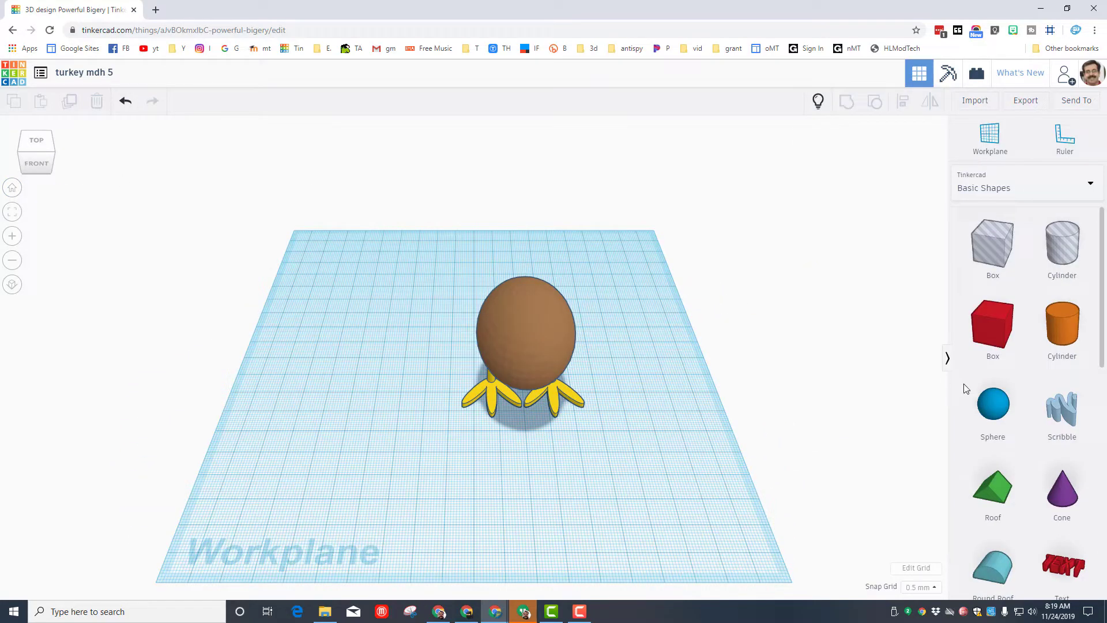
# - Add a sphere beside the body and reshape it into a tall, thin oval 5 wide for a feather
pyautogui.click(992, 406)
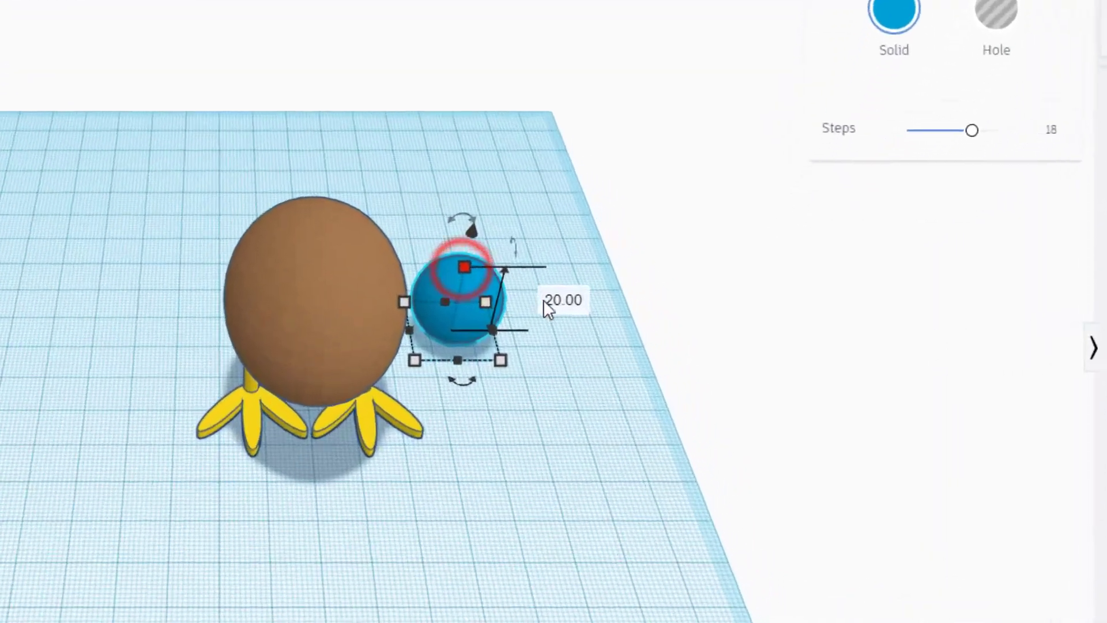
pyautogui.moveTo(463, 266); pyautogui.dragTo(461, 186)
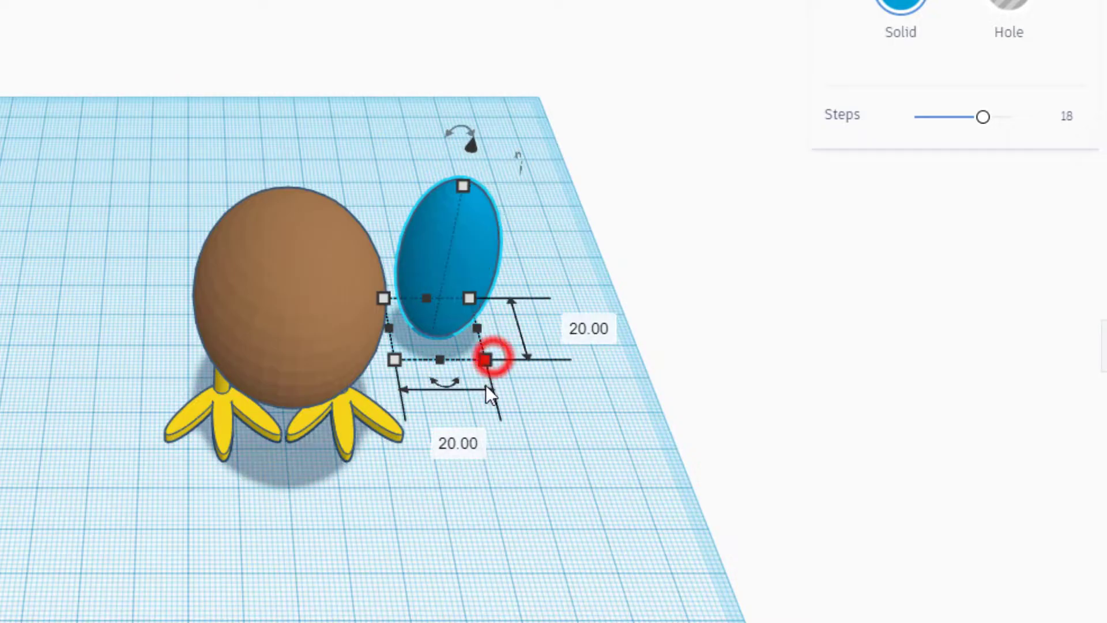
pyautogui.write('5')
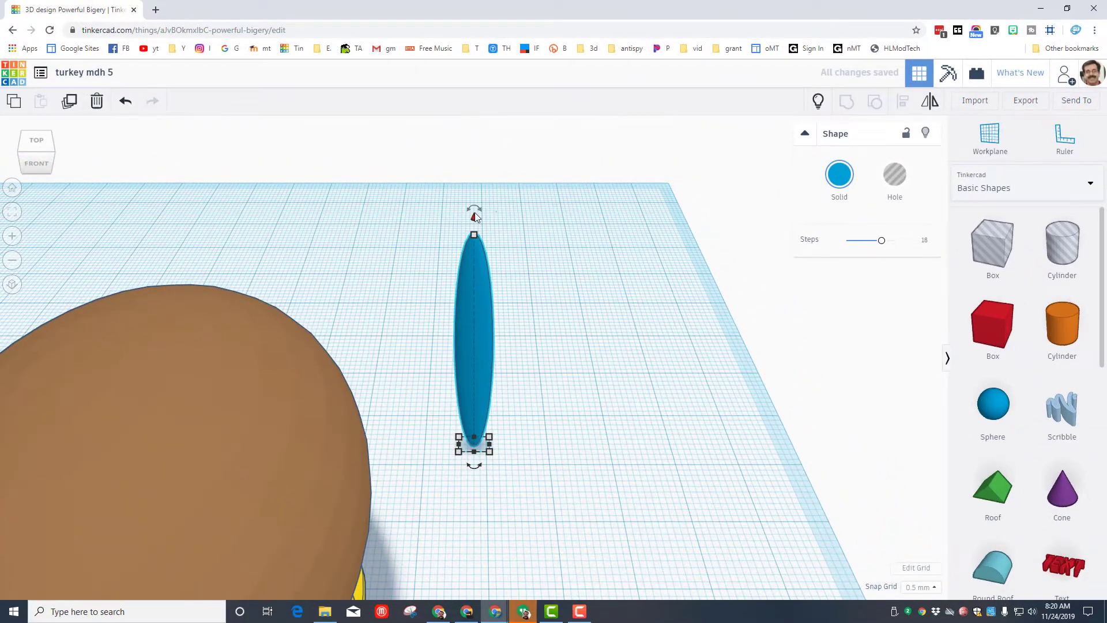
# - Duplicate the rotated feather repeatedly so the copies fan out into a tail
pyautogui.press('ctrl+d')
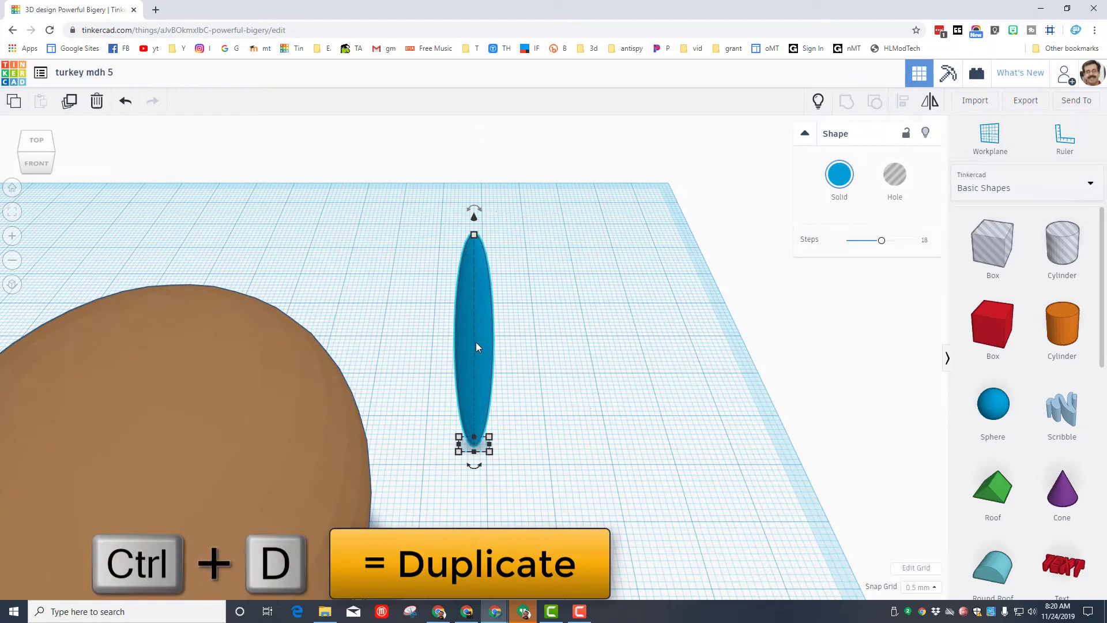
pyautogui.moveTo(92, 113)
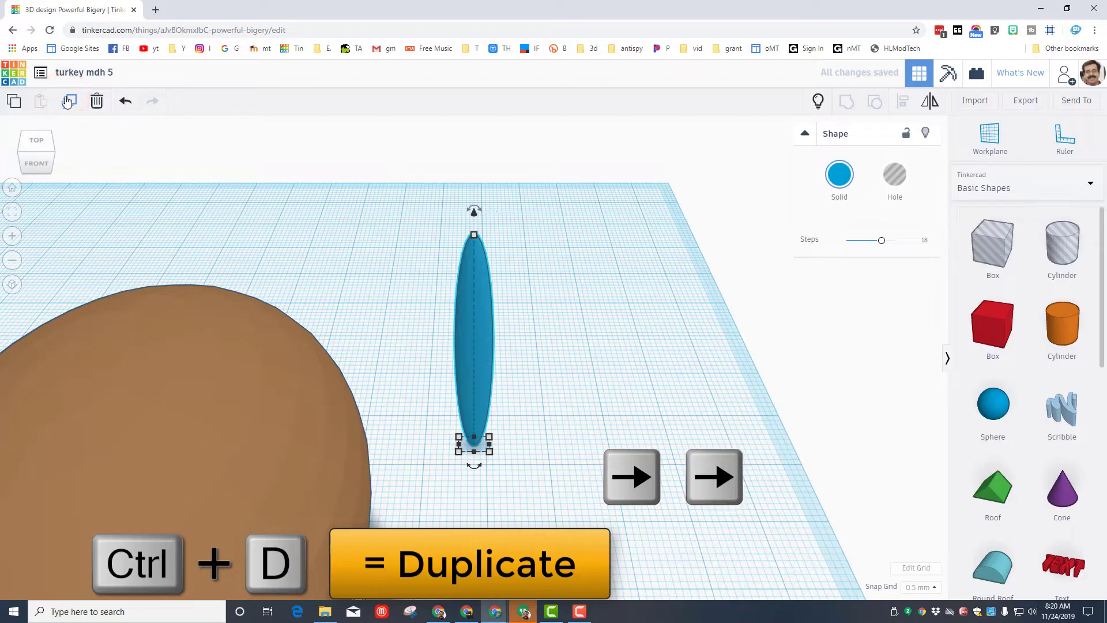
pyautogui.press('ctrl+d')
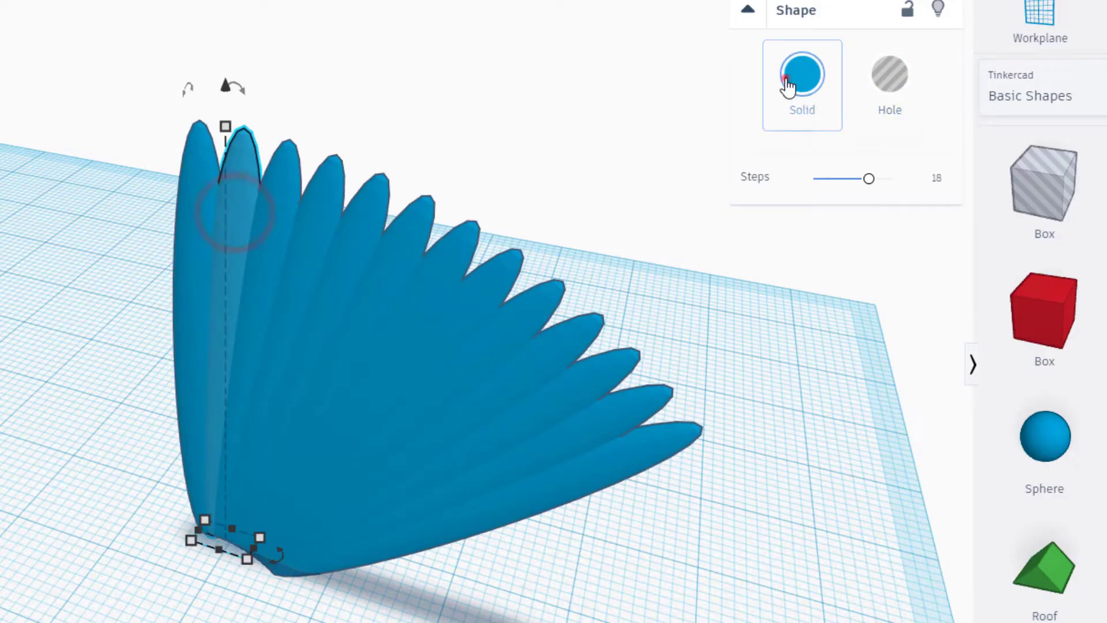
# - Recolour individual tail feathers with assorted preset colours such as orange, red and yellow
pyautogui.click(802, 74)
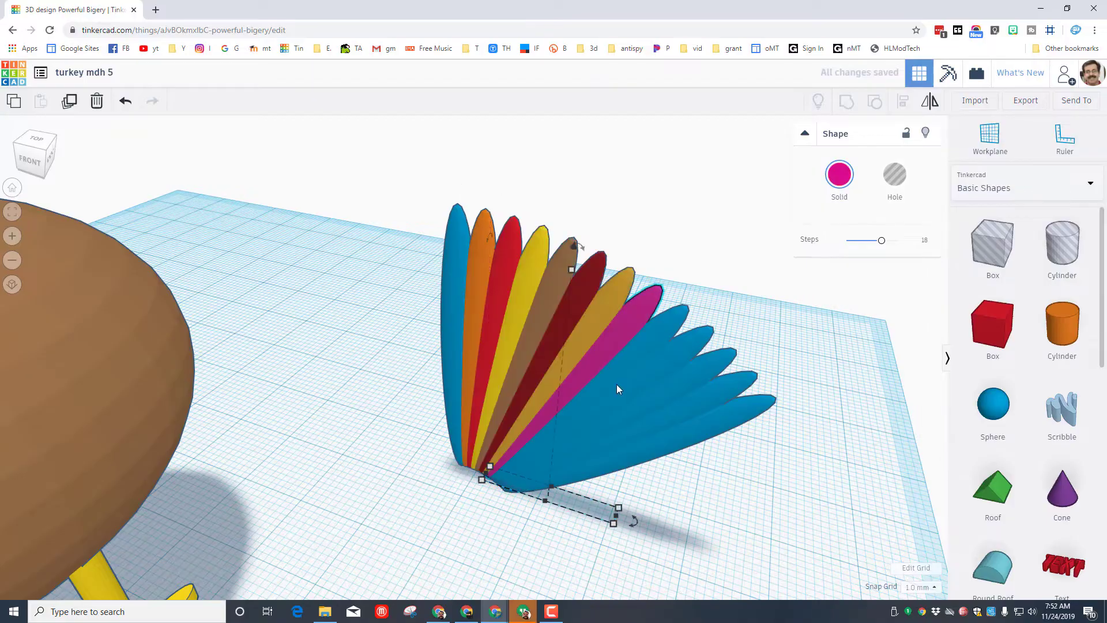
pyautogui.click(838, 174)
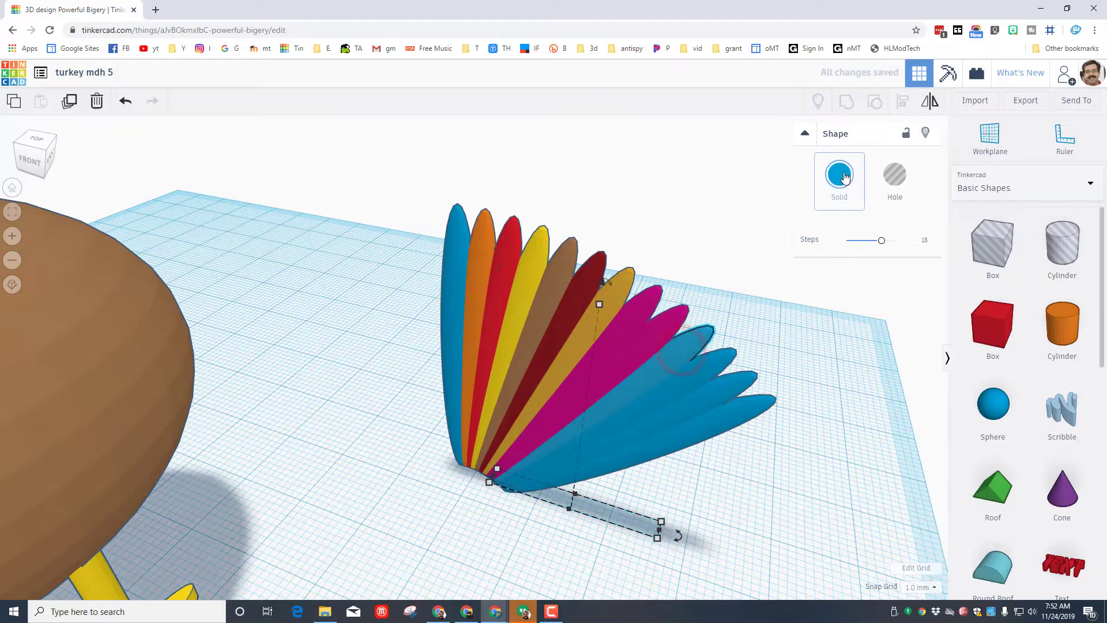
pyautogui.click(840, 175)
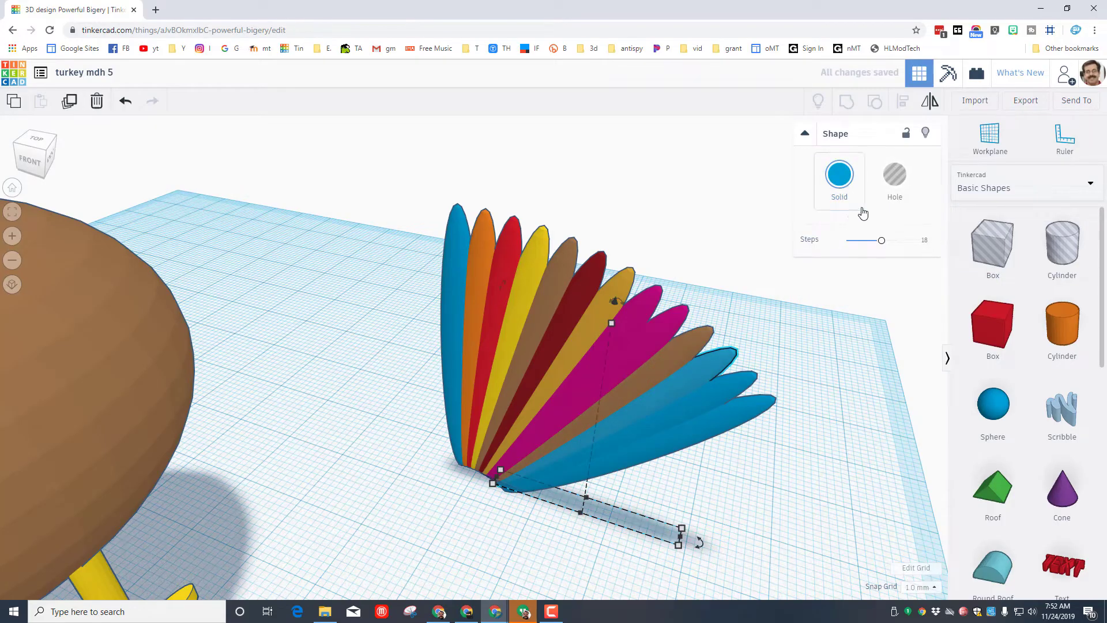
pyautogui.click(839, 175)
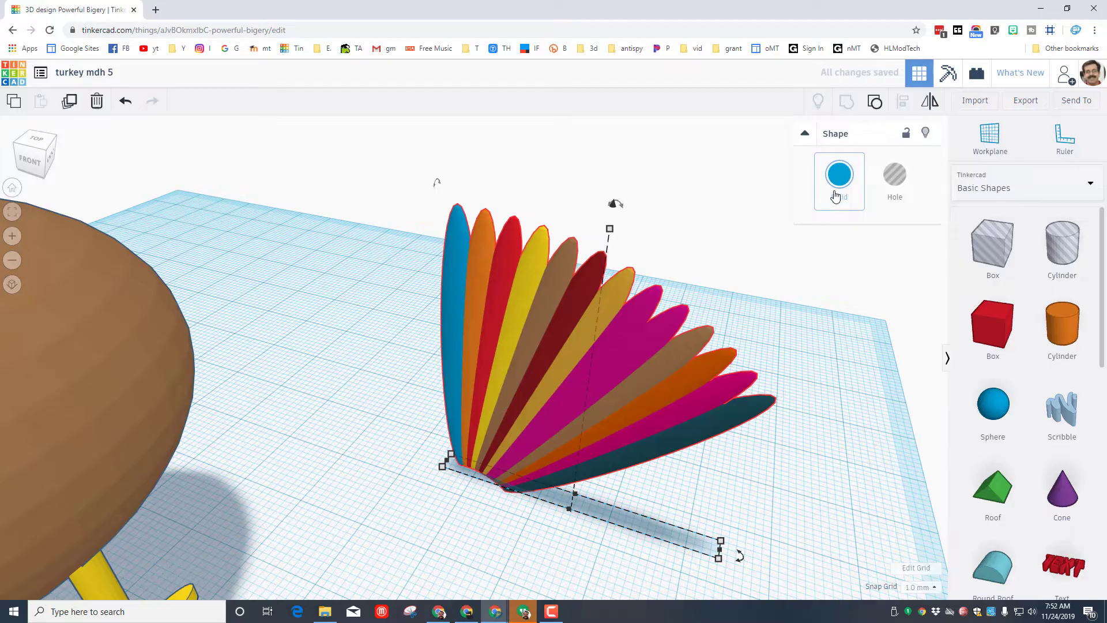
# - Set the grouped tail's Solid colour to Multicolor so each feather keeps its own colour
pyautogui.click(838, 175)
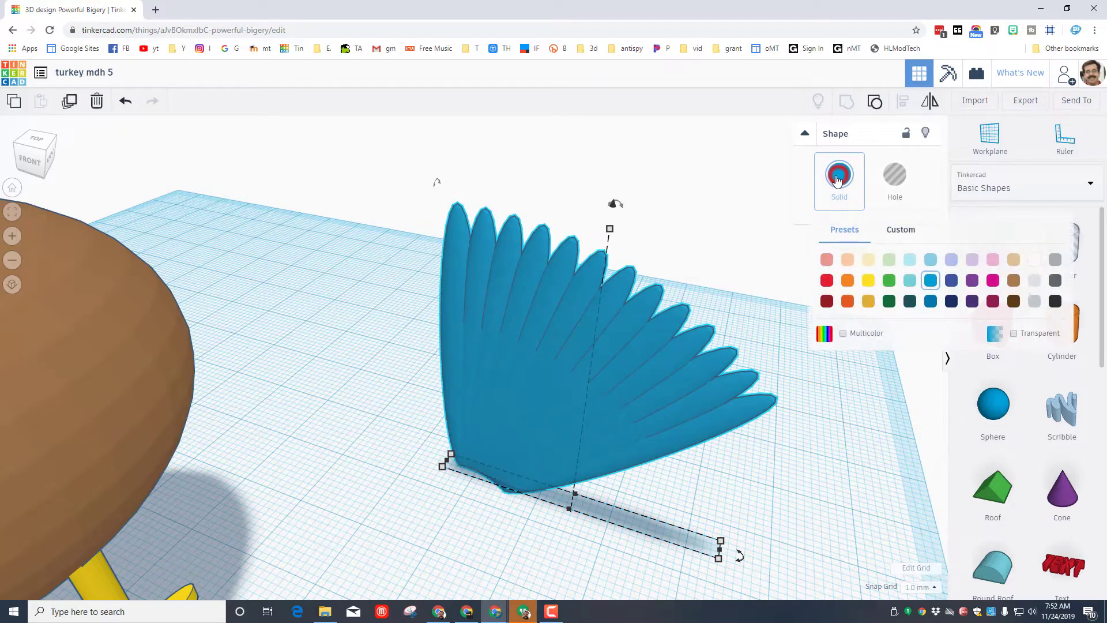
pyautogui.click(842, 332)
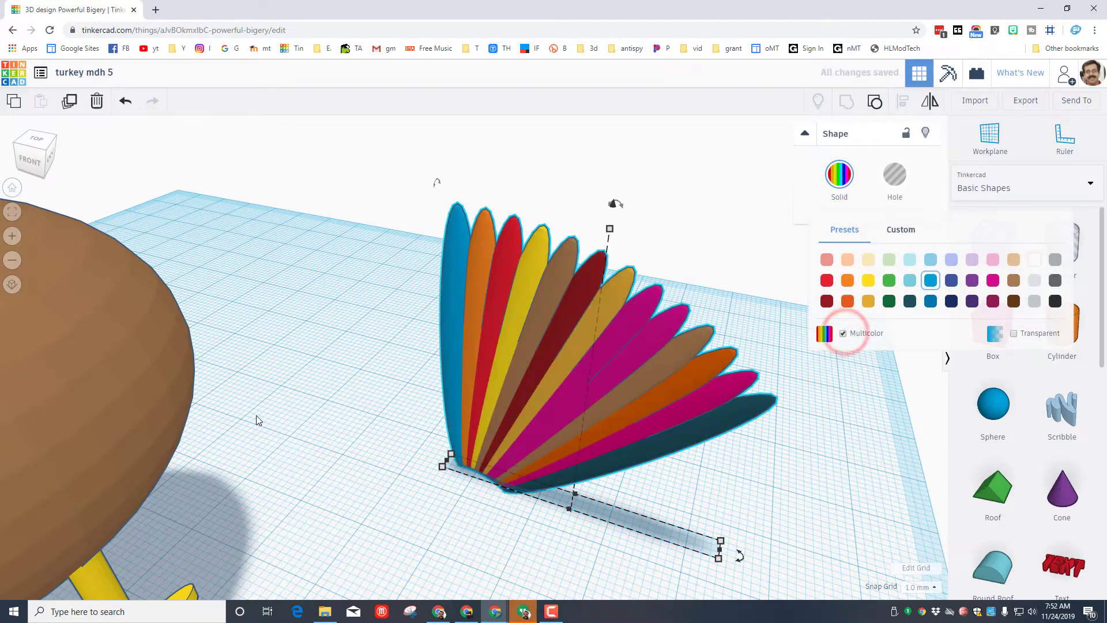
# - Duplicate the feather fan, mirror it left-to-right and rotate it to meet the original half
pyautogui.press('ctrl+d')
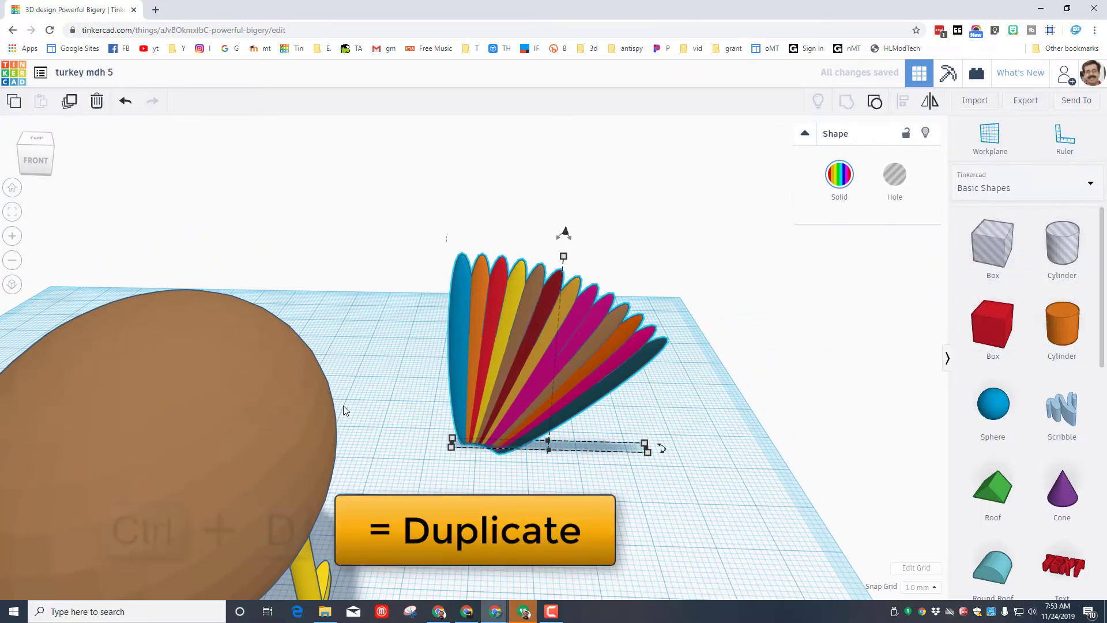
pyautogui.press('ctrl+d')
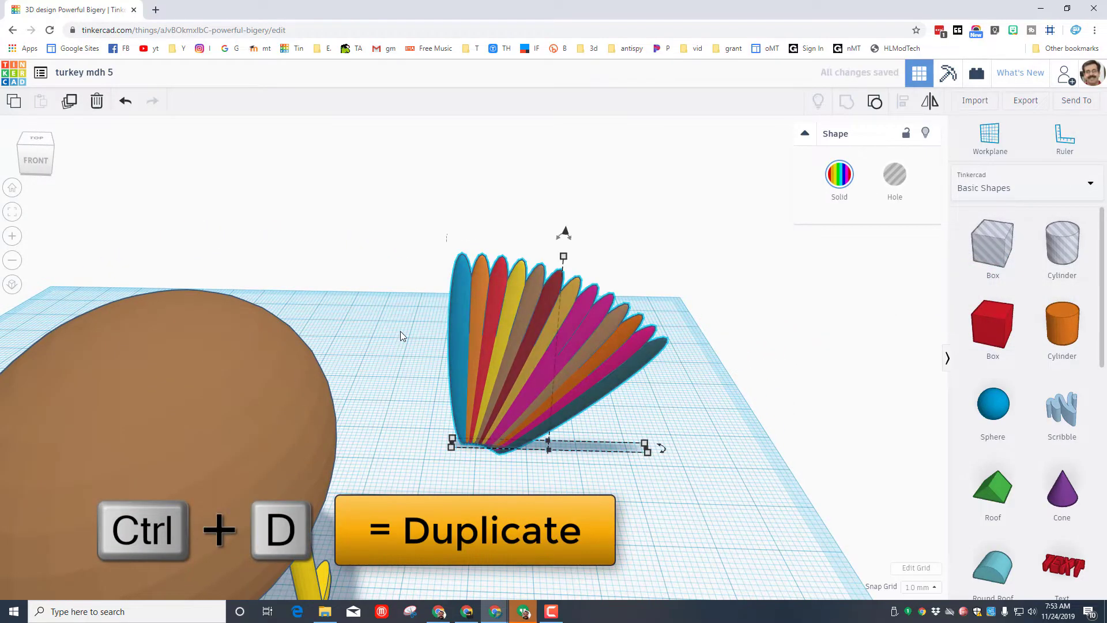
pyautogui.press('ctrl+d')
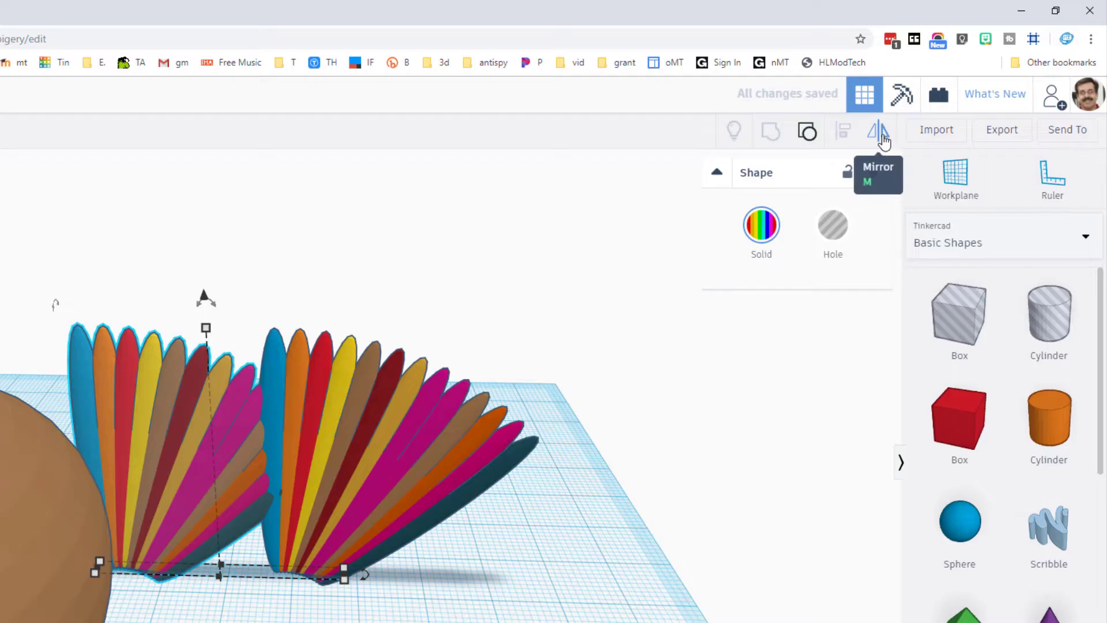
pyautogui.click(879, 131)
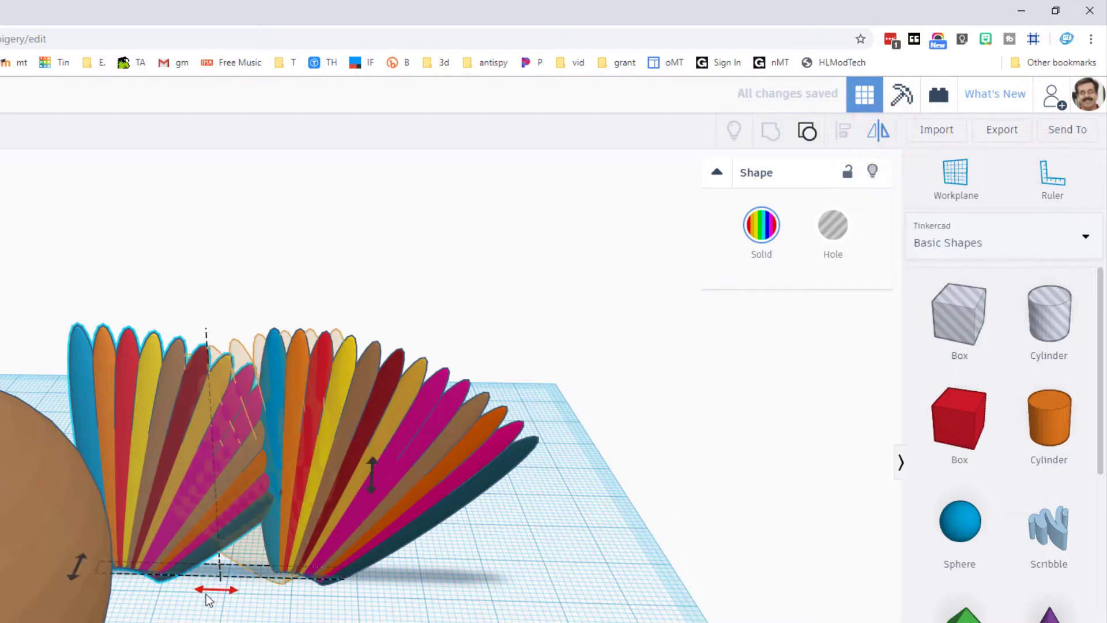
pyautogui.moveTo(216, 589); pyautogui.dragTo(209, 592)
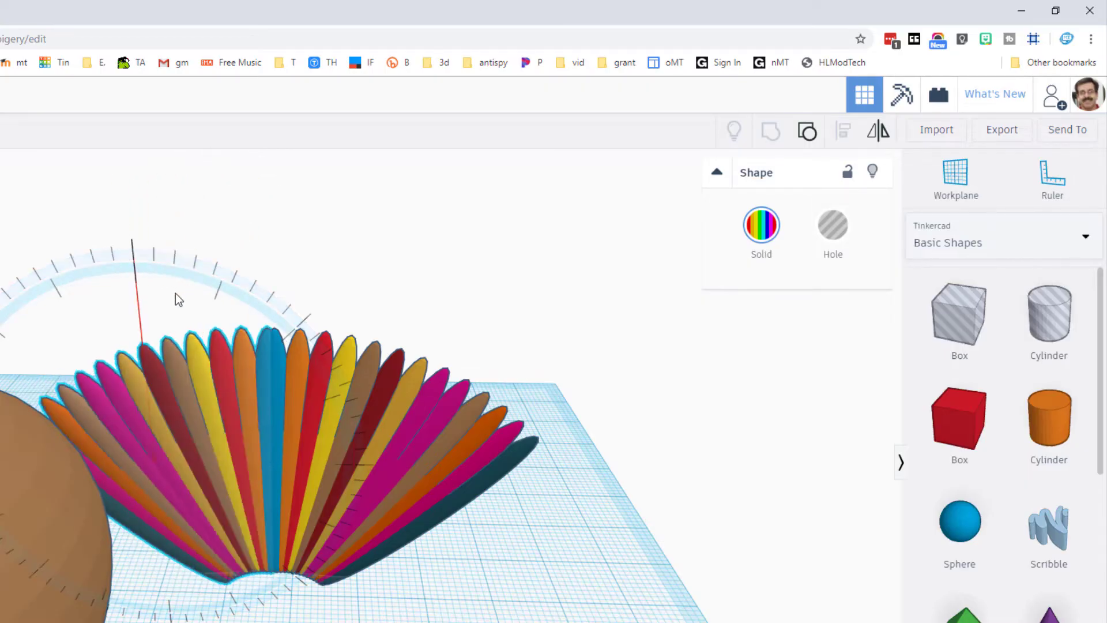
pyautogui.moveTo(176, 299); pyautogui.dragTo(212, 332)
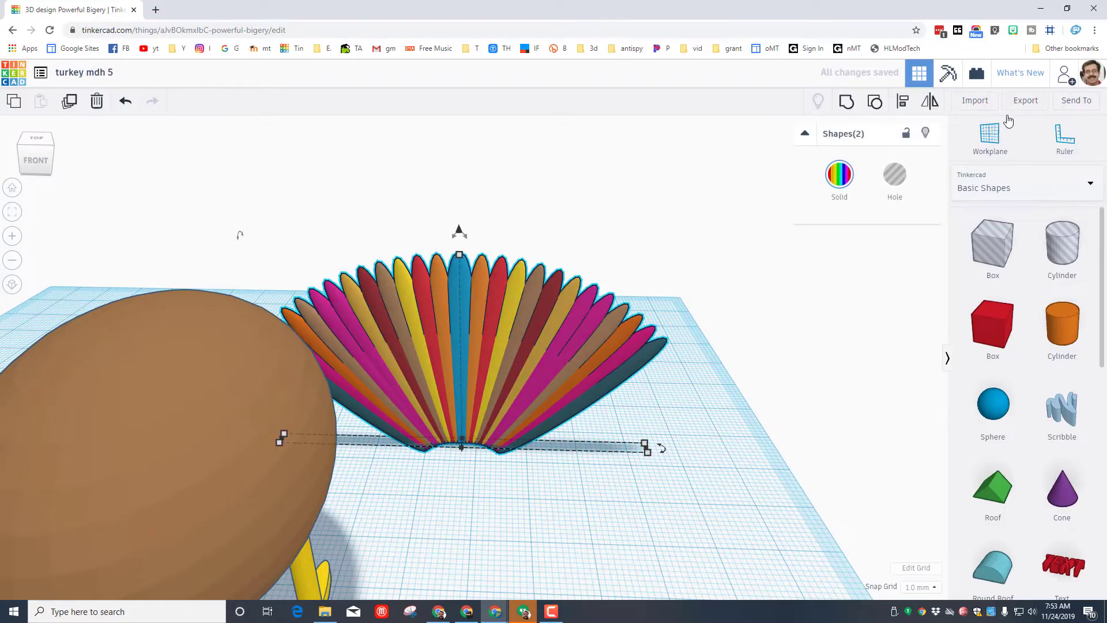
# - Group both fan halves into a single tail object
pyautogui.click(846, 102)
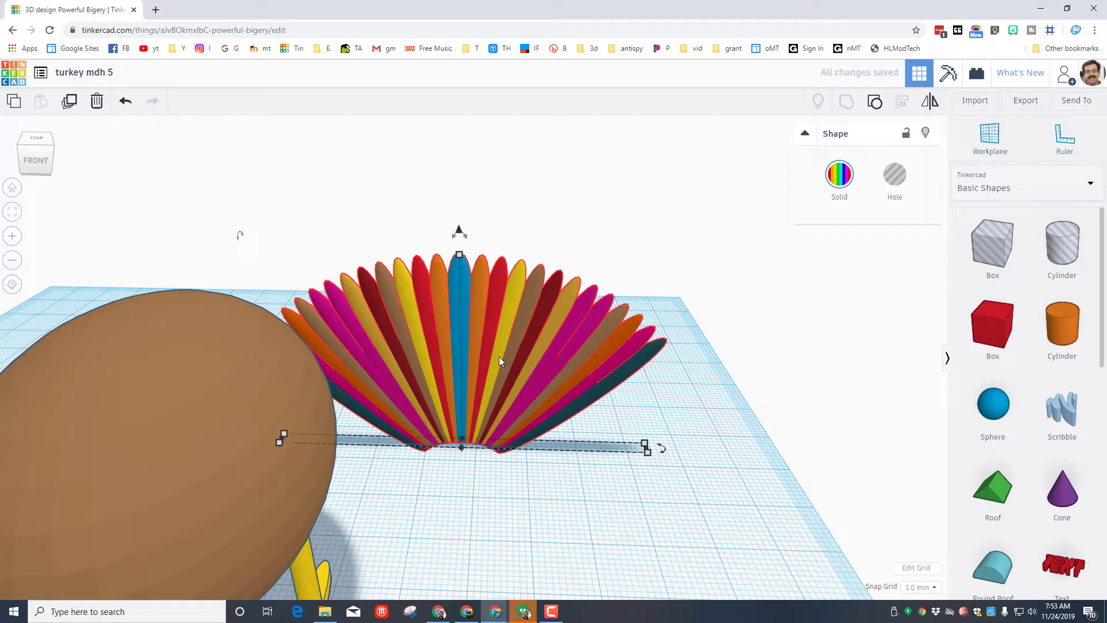
pyautogui.moveTo(614, 348)
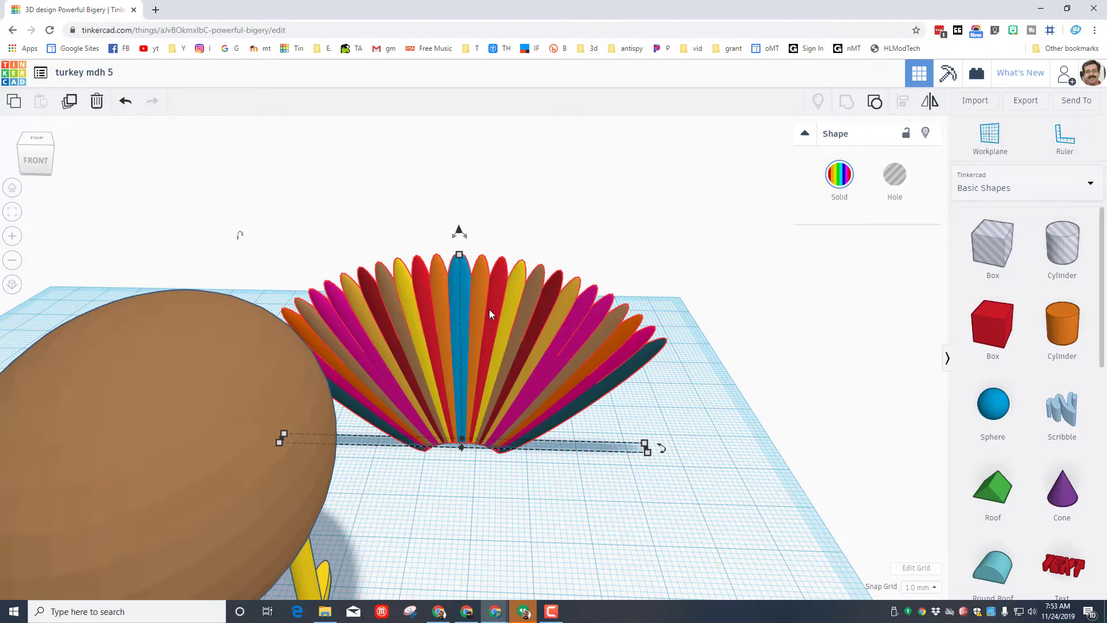
pyautogui.click(490, 314)
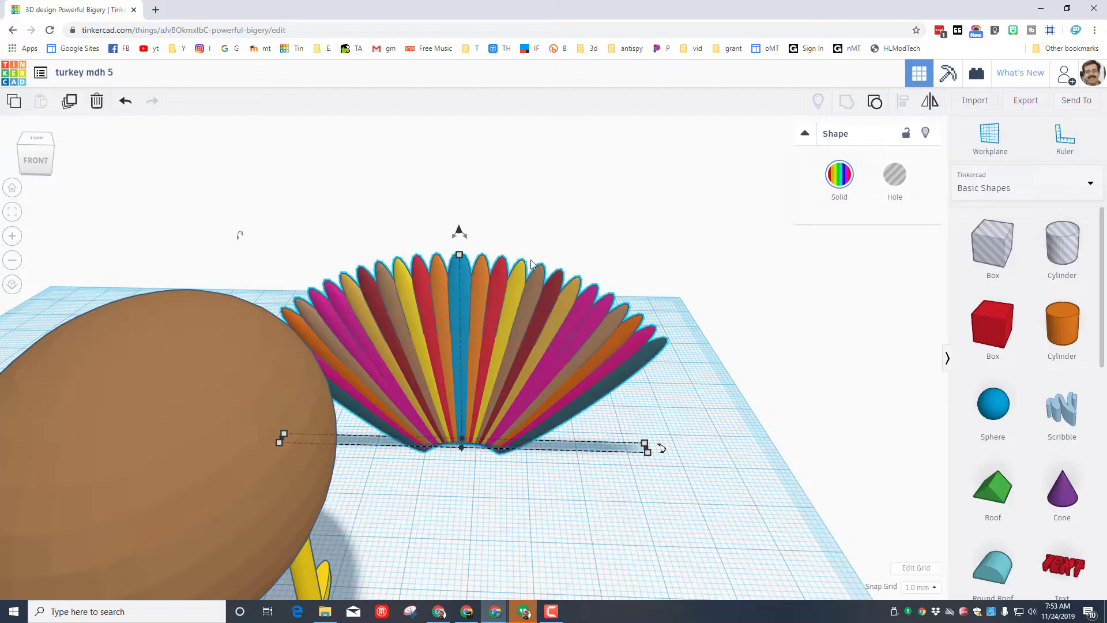
pyautogui.moveTo(533, 265); pyautogui.dragTo(442, 561)
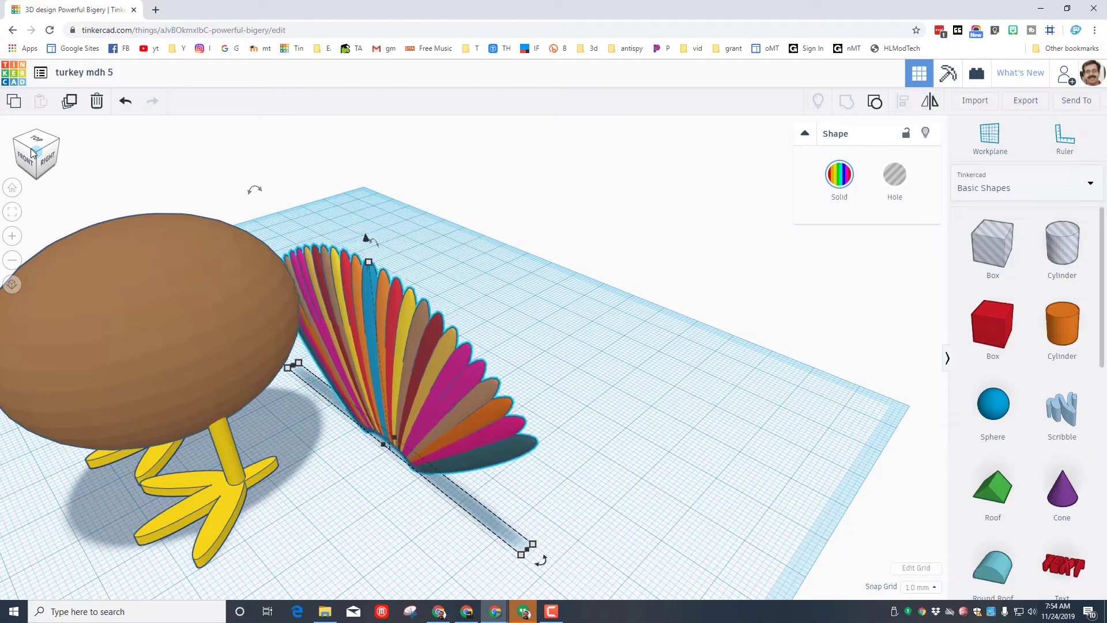
# - Move the tail against the back of the body and tilt it upright from the side view
pyautogui.moveTo(526, 545); pyautogui.dragTo(466, 546)
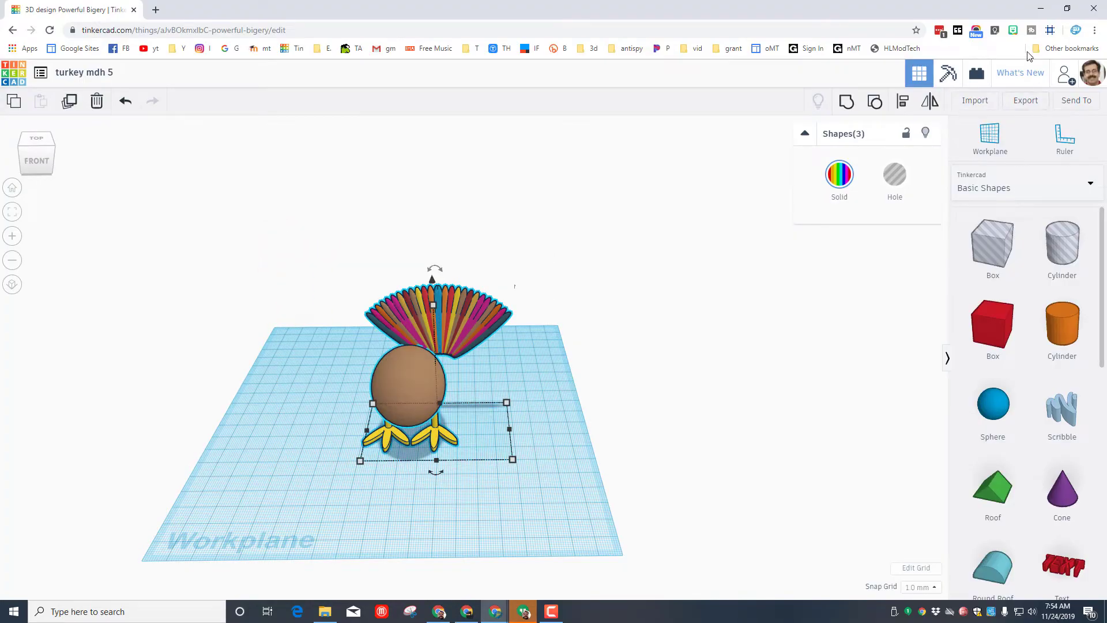
pyautogui.click(902, 101)
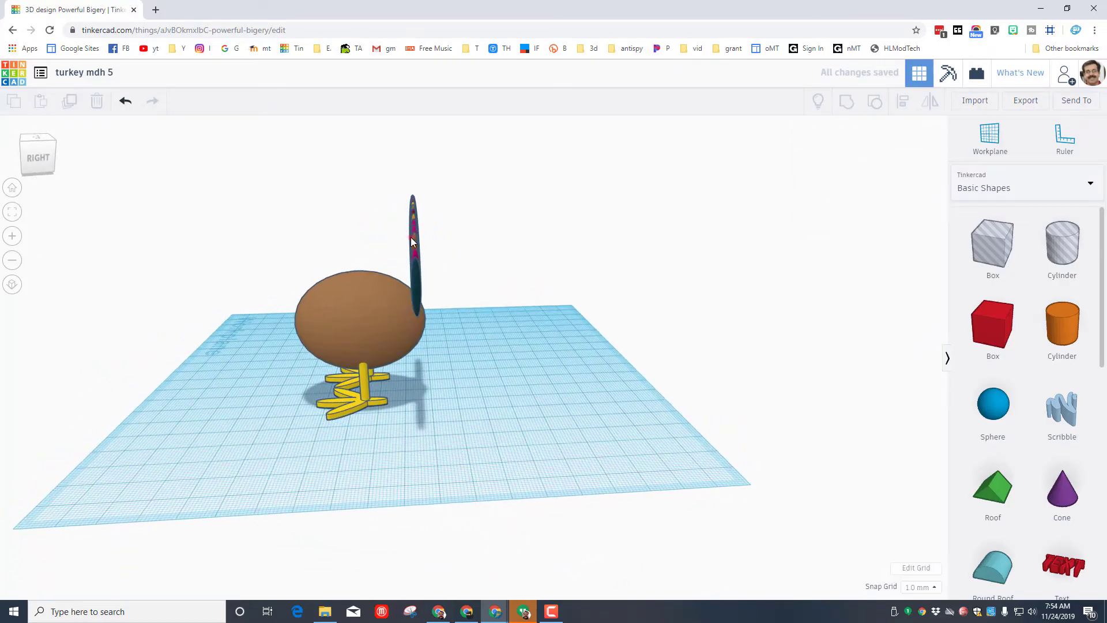
pyautogui.click(412, 240)
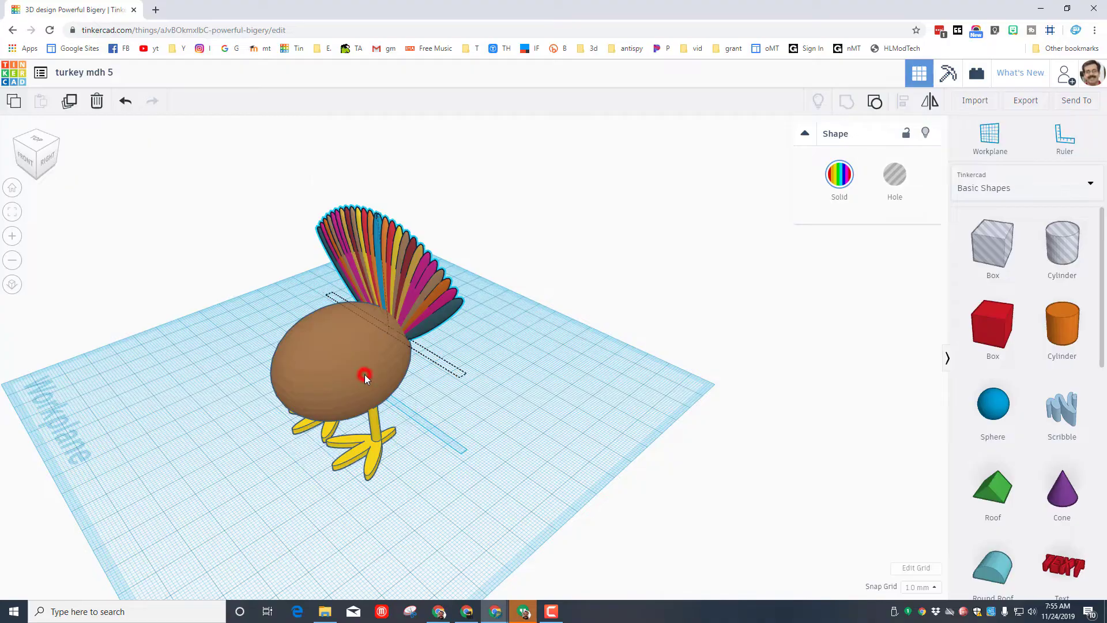
# - Copy the brown body sphere, shrink it into a neck oval in front and tilt it upward
pyautogui.click(364, 373)
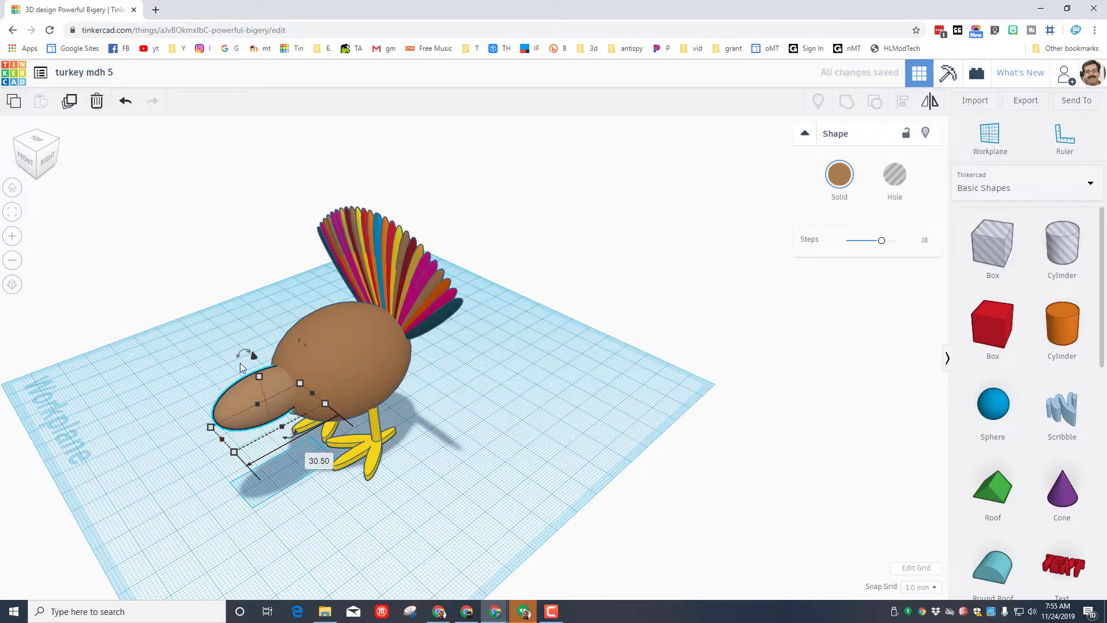
pyautogui.moveTo(245, 354); pyautogui.dragTo(250, 343)
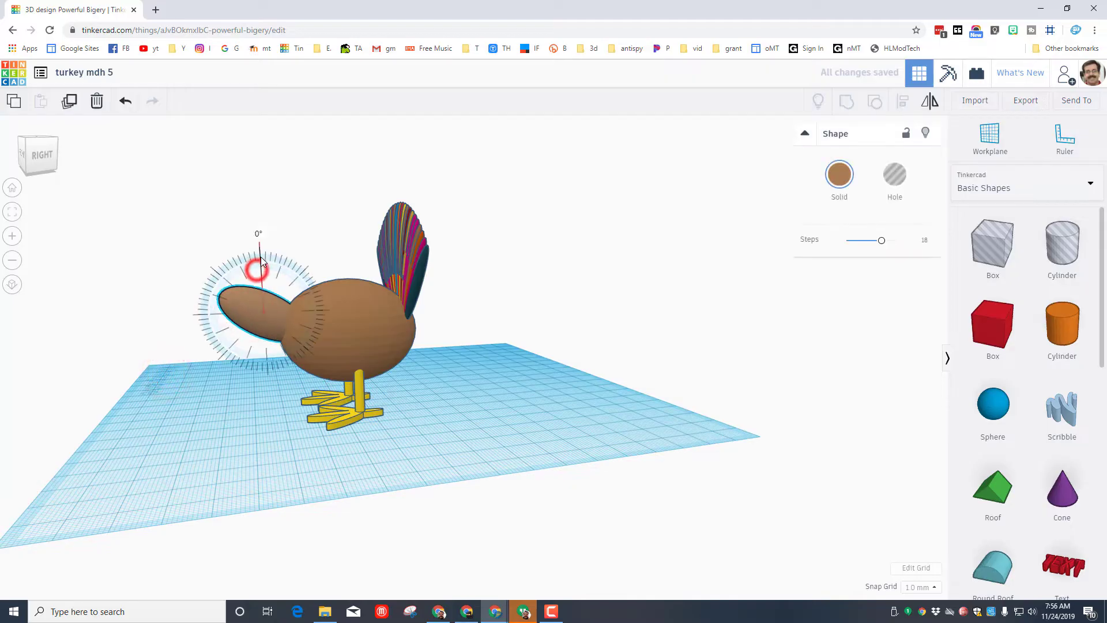
pyautogui.moveTo(258, 253); pyautogui.dragTo(278, 212)
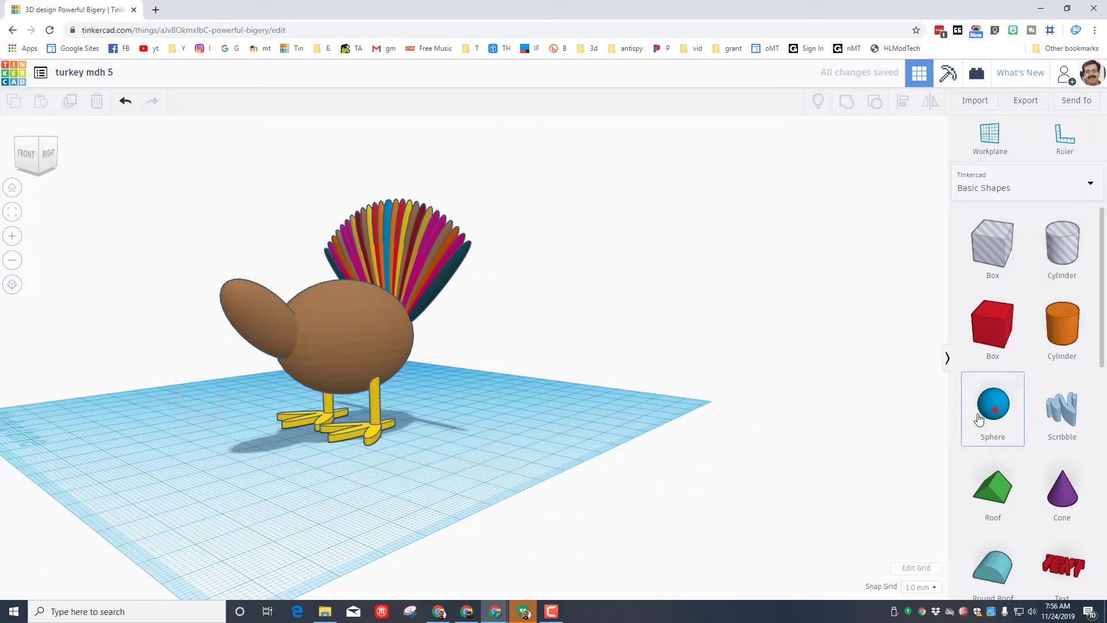
# - Squash the blue sphere to a lower height and position it against the front of the body
pyautogui.click(992, 403)
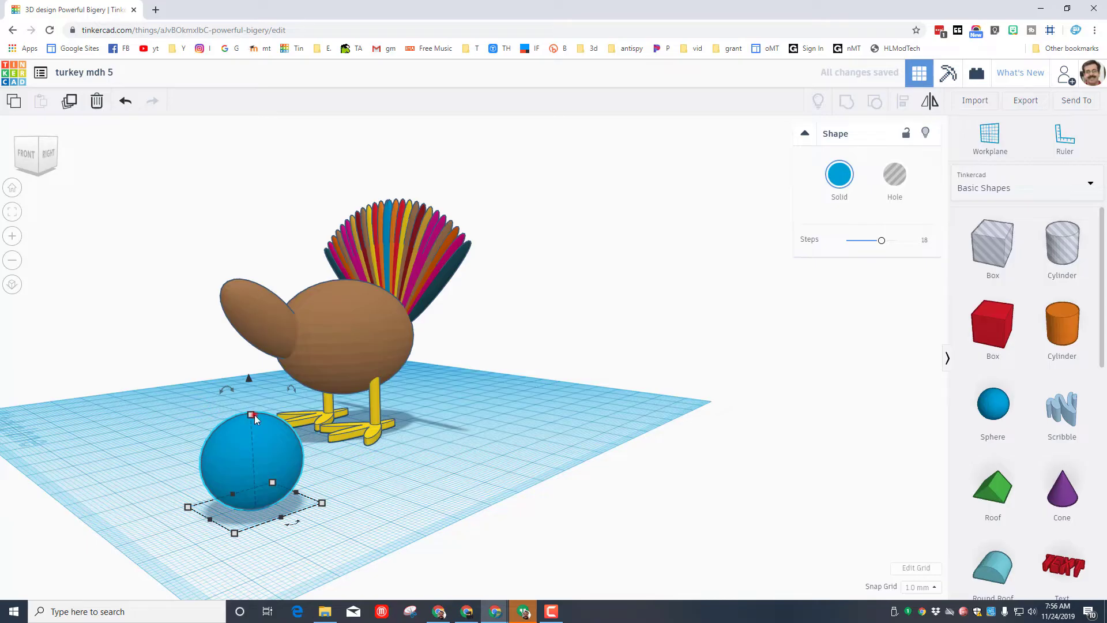
pyautogui.moveTo(250, 414); pyautogui.dragTo(250, 451)
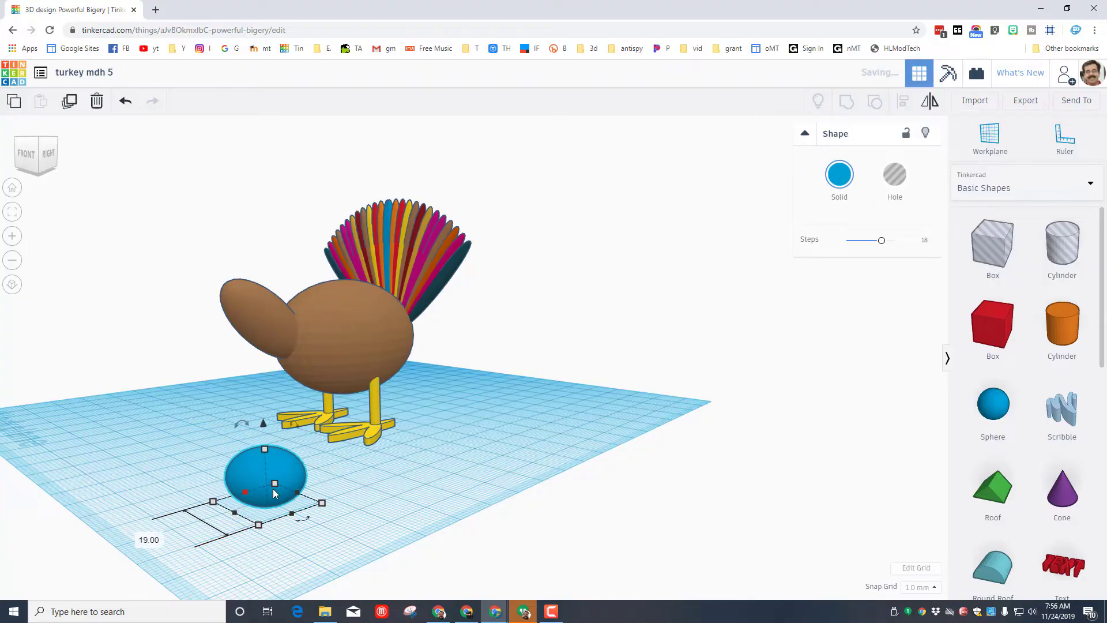
pyautogui.moveTo(265, 473); pyautogui.dragTo(236, 438)
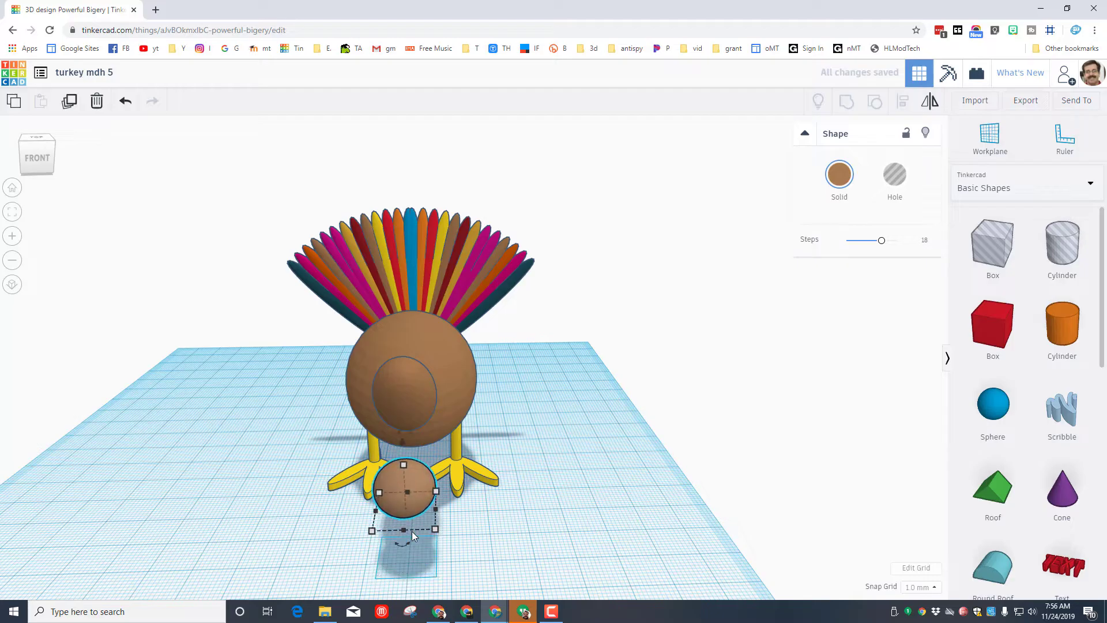
pyautogui.moveTo(402, 487); pyautogui.dragTo(396, 360)
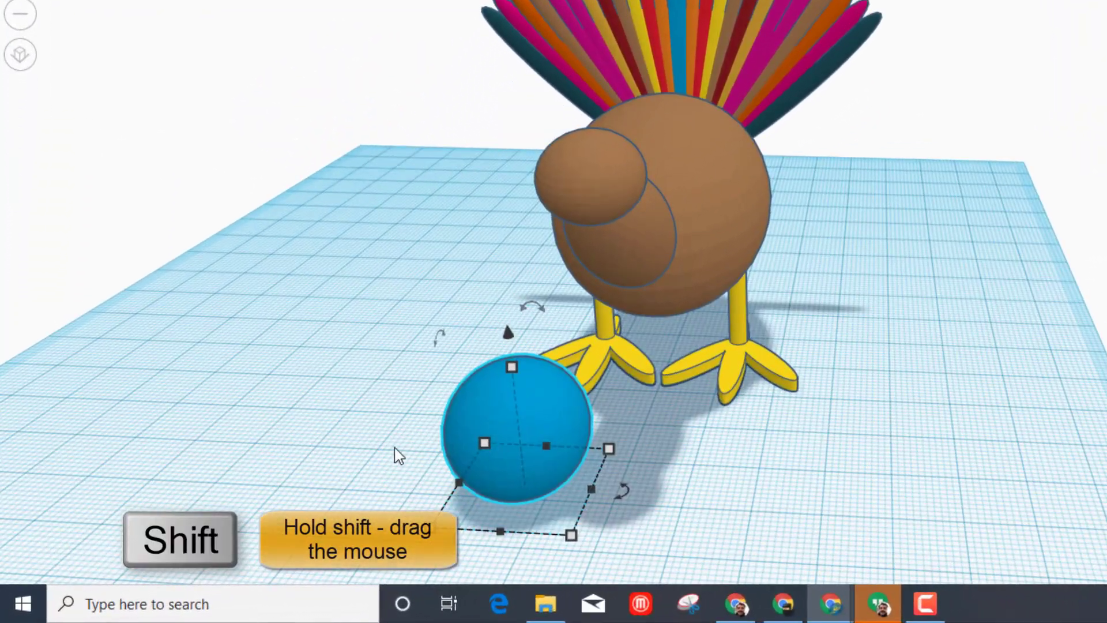
# - Scale the sphere evenly to 14 mm, copy it for a pupil and open its colour options
pyautogui.moveTo(511, 367); pyautogui.dragTo(512, 403)
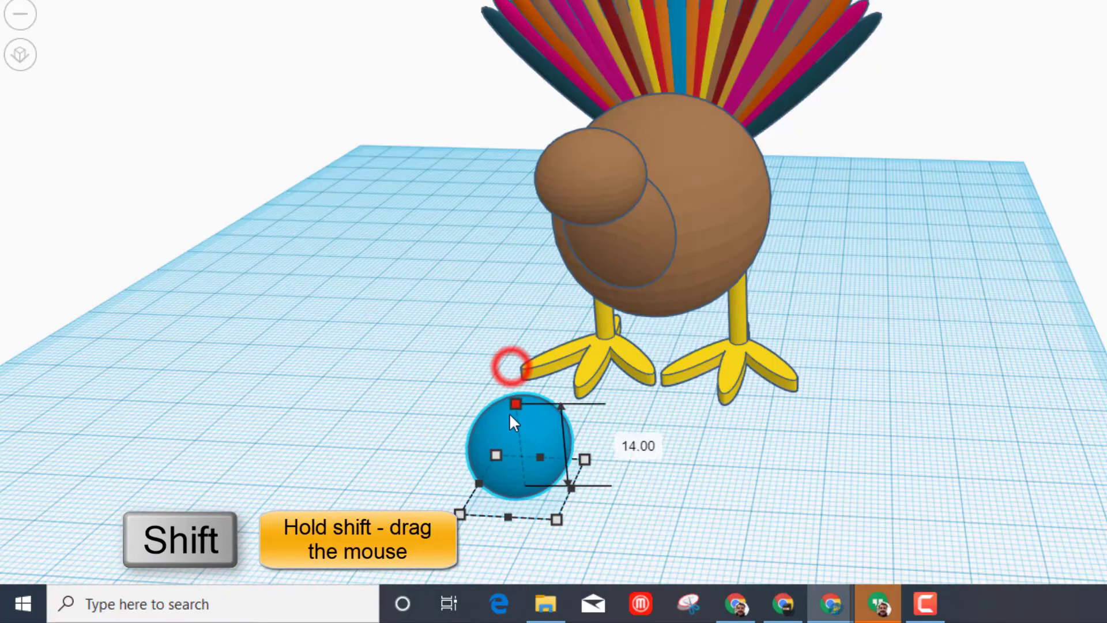
pyautogui.moveTo(532, 402); pyautogui.dragTo(491, 460)
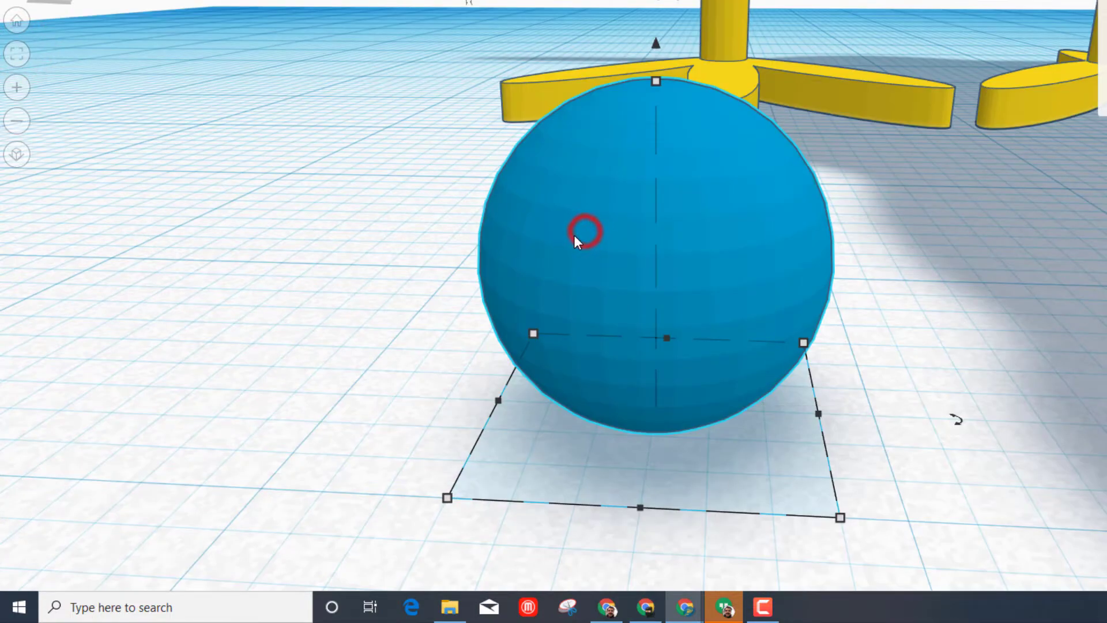
pyautogui.press('ctrl+d')
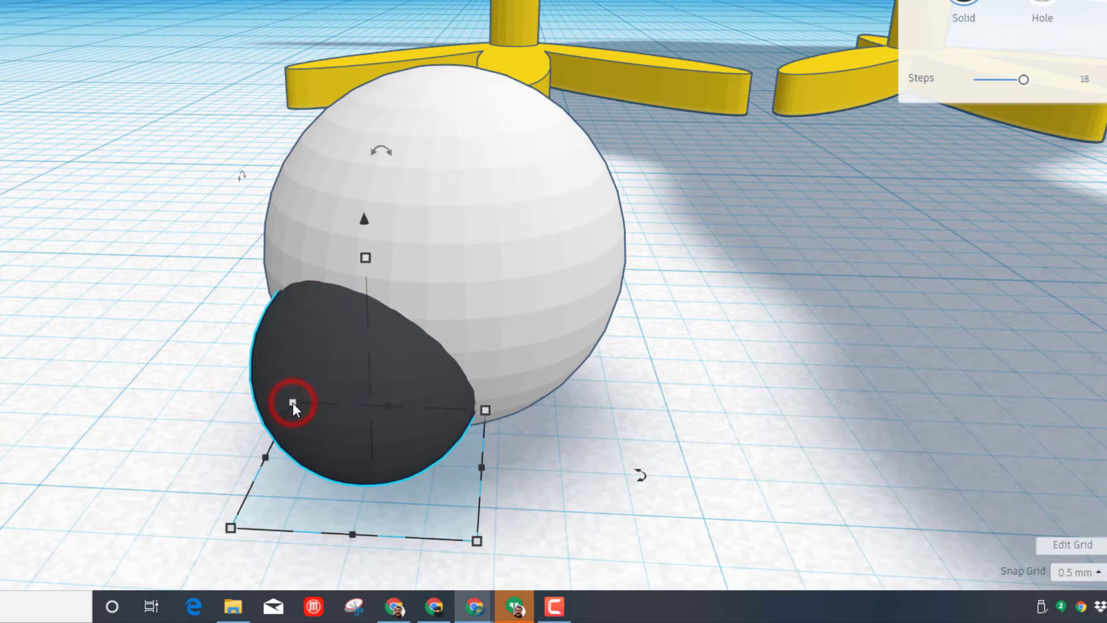
pyautogui.click(294, 400)
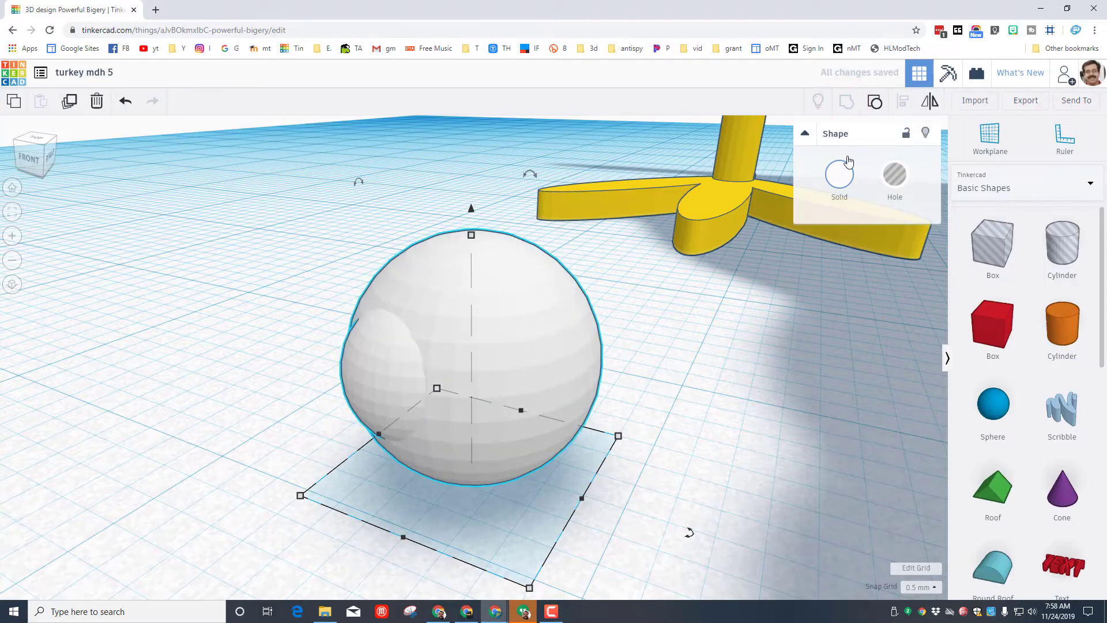
pyautogui.click(838, 175)
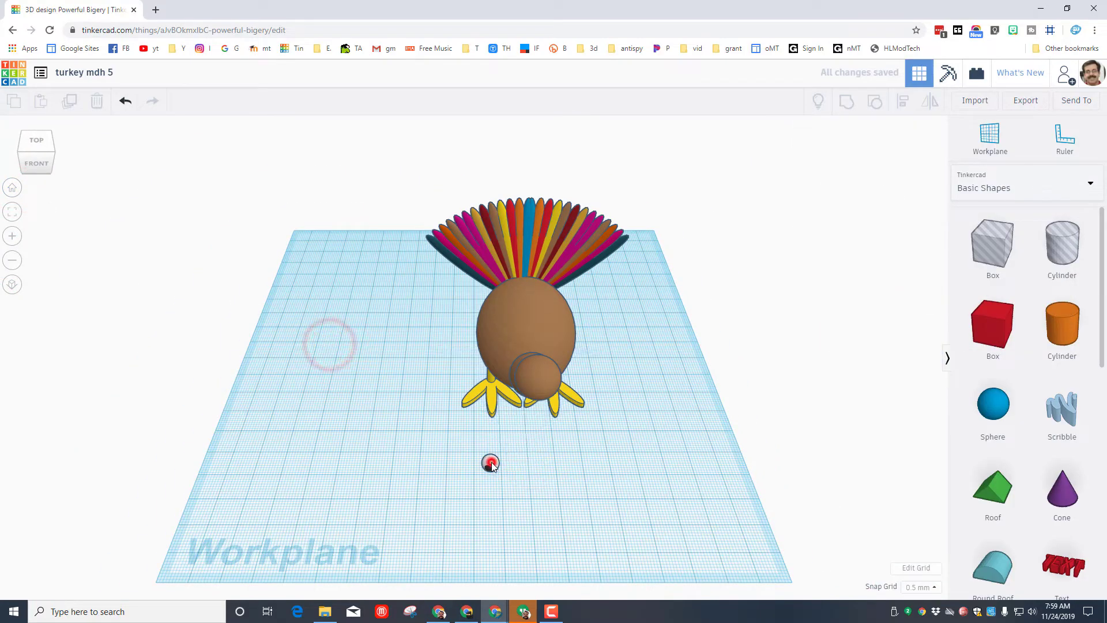
# - Move the finished eye onto the head and duplicate it for a second eye
pyautogui.click(491, 463)
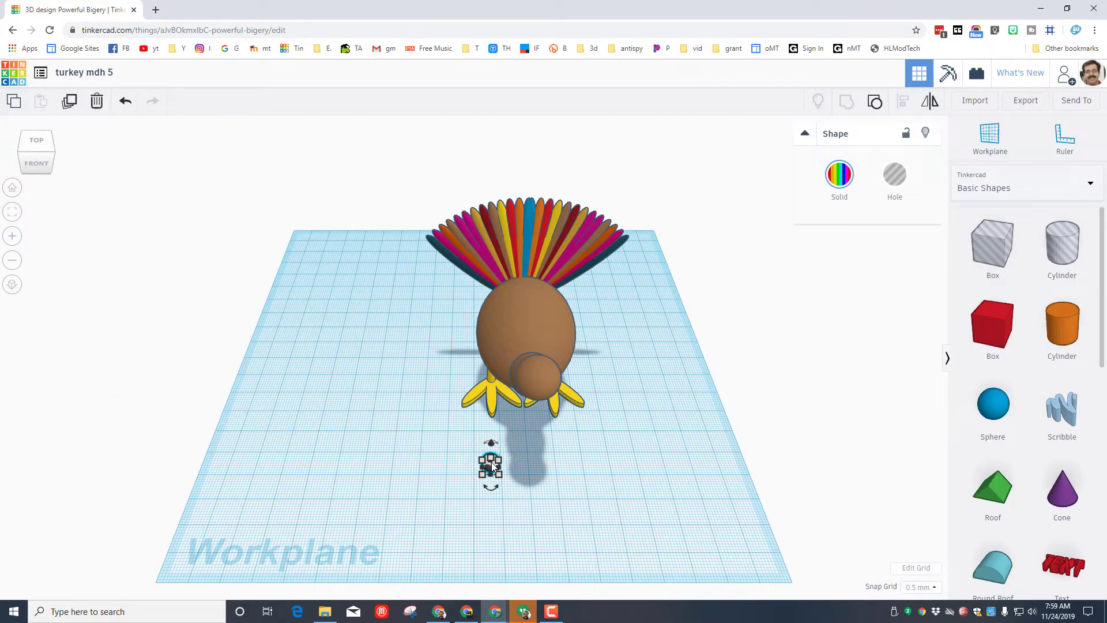
pyautogui.moveTo(490, 466); pyautogui.dragTo(492, 412)
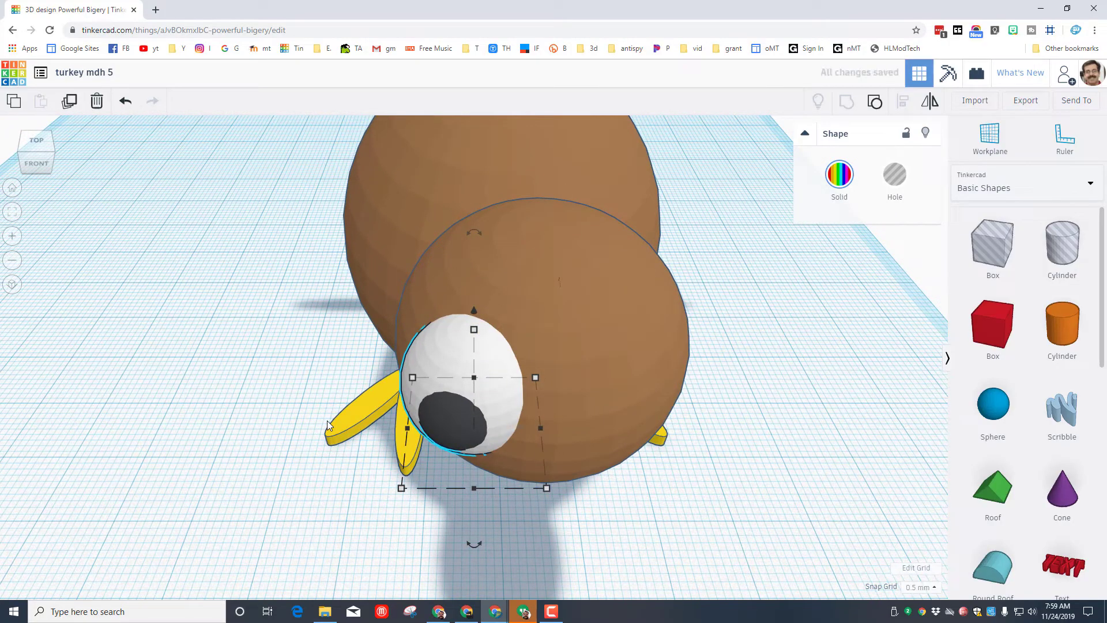
pyautogui.press('ctrl+d')
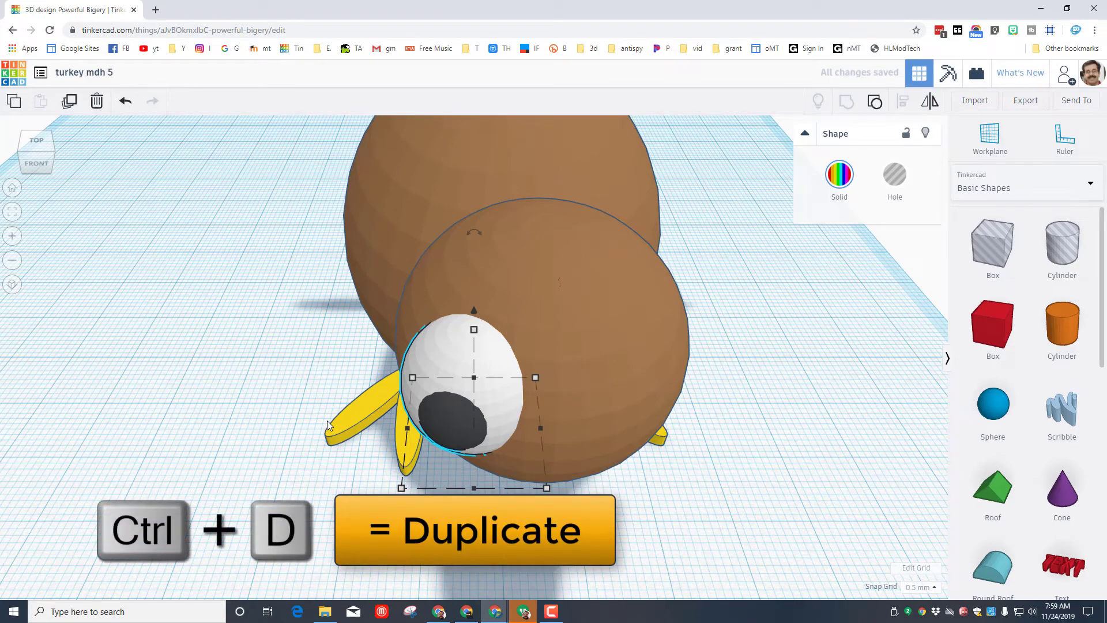
pyautogui.press('ctrl+d')
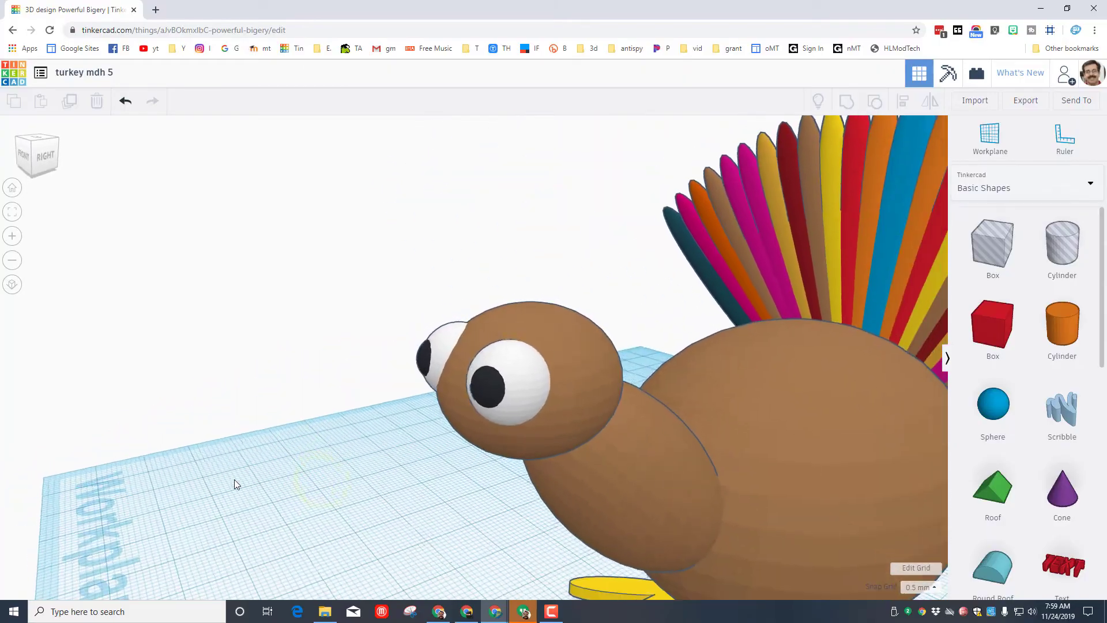
# - Tilt the pyramid to point forward and shrink it down
pyautogui.scroll(-3)
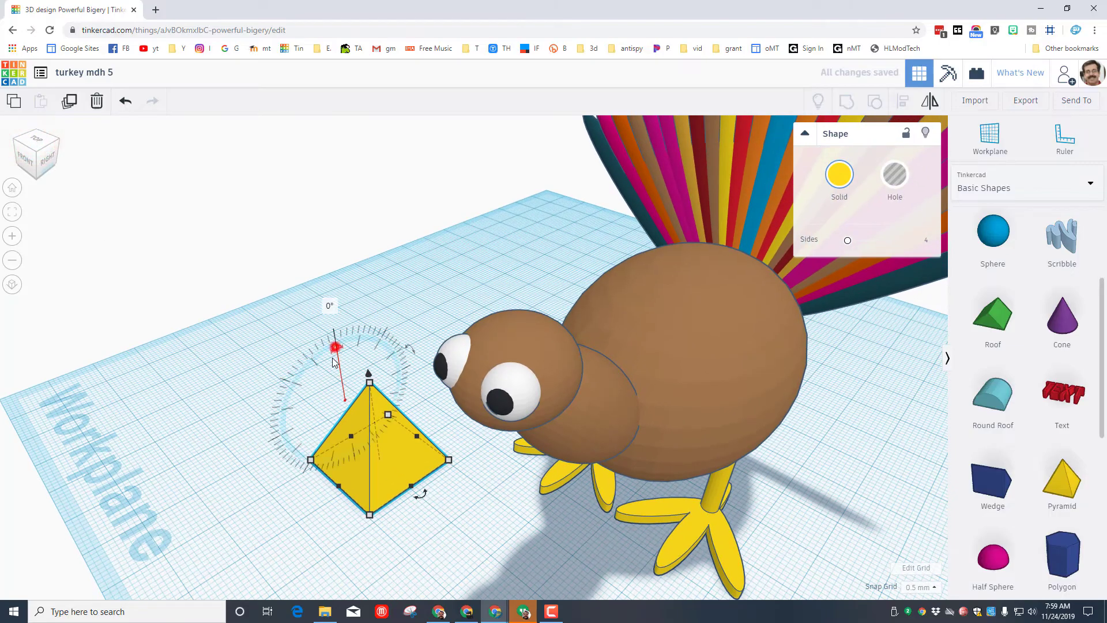
pyautogui.moveTo(335, 346); pyautogui.dragTo(321, 416)
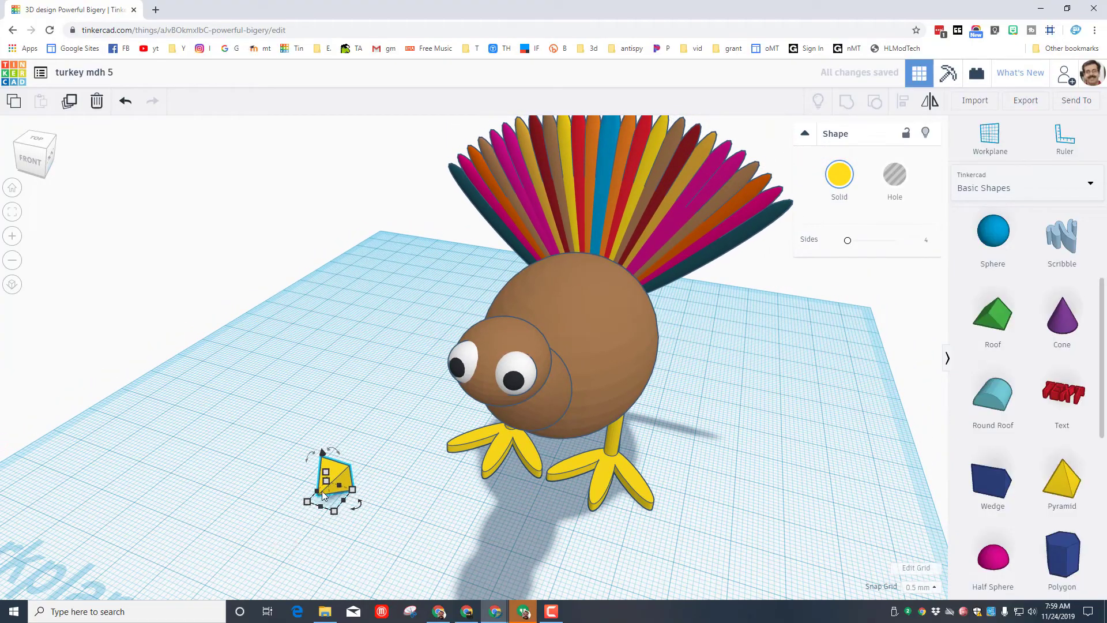
pyautogui.moveTo(328, 476); pyautogui.dragTo(366, 508)
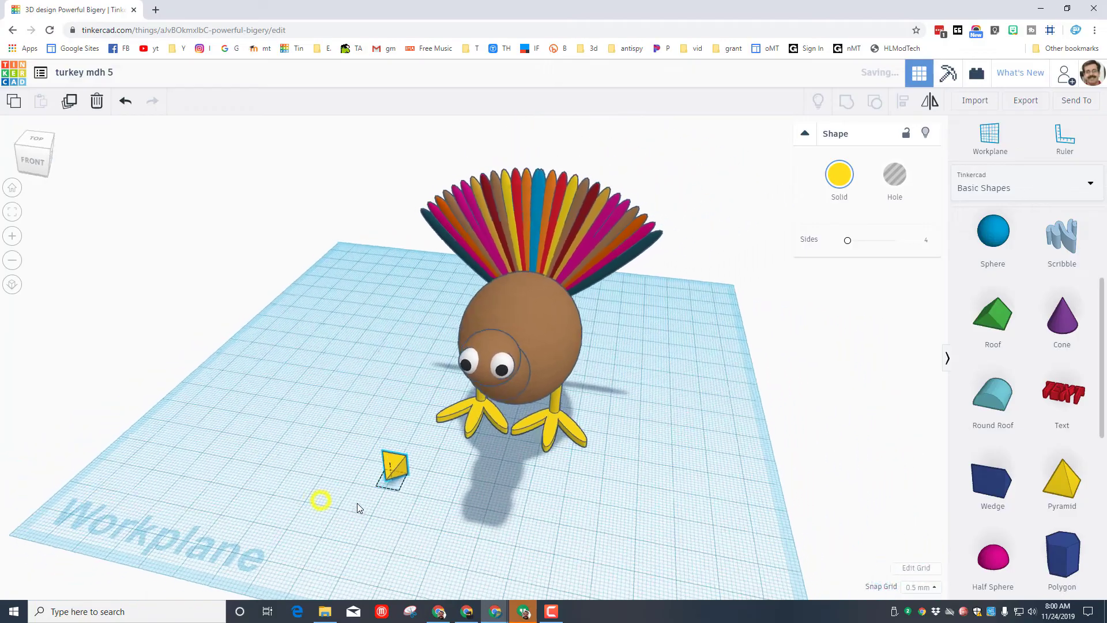
# - Place the pyramid on the face below the eyes and size it to 7 x 7 mm
pyautogui.moveTo(392, 469); pyautogui.dragTo(491, 511)
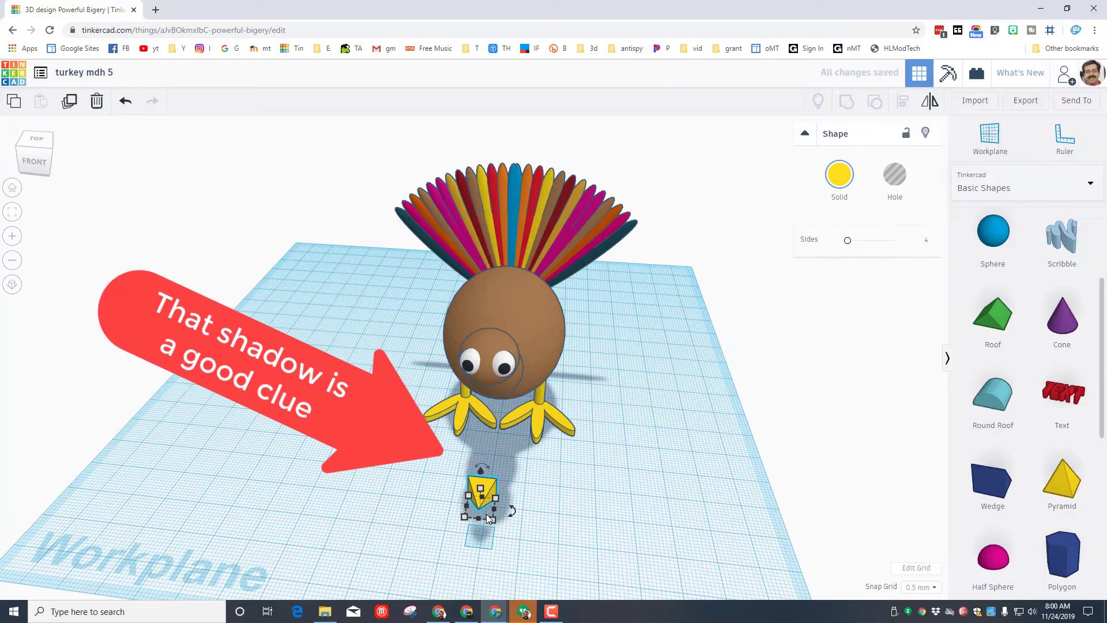
pyautogui.moveTo(483, 492); pyautogui.dragTo(483, 392)
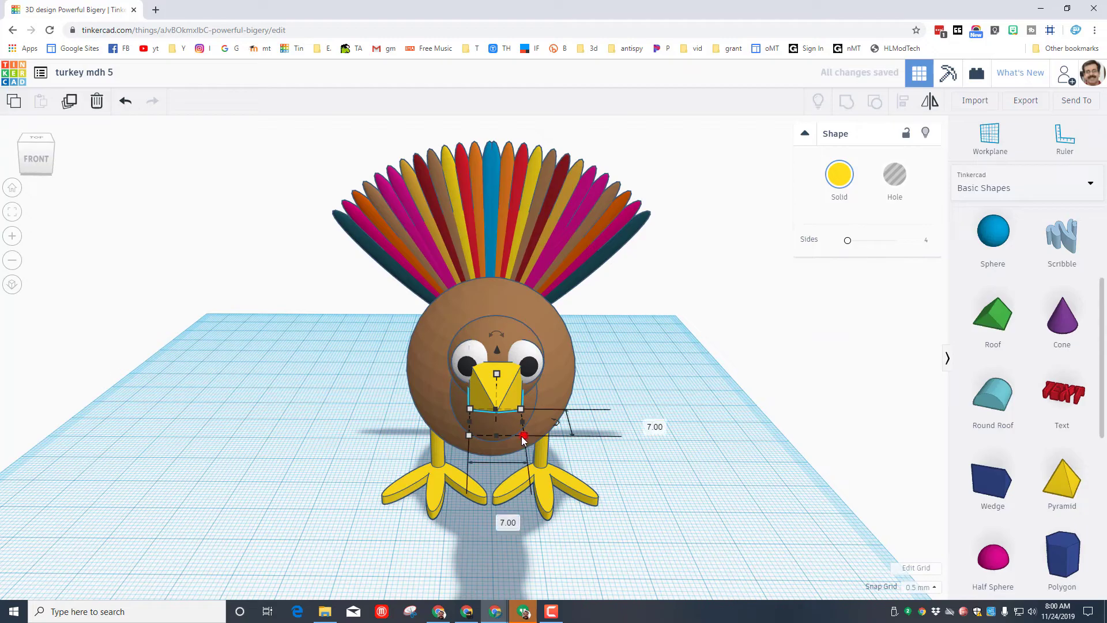
pyautogui.moveTo(522, 434); pyautogui.dragTo(502, 423)
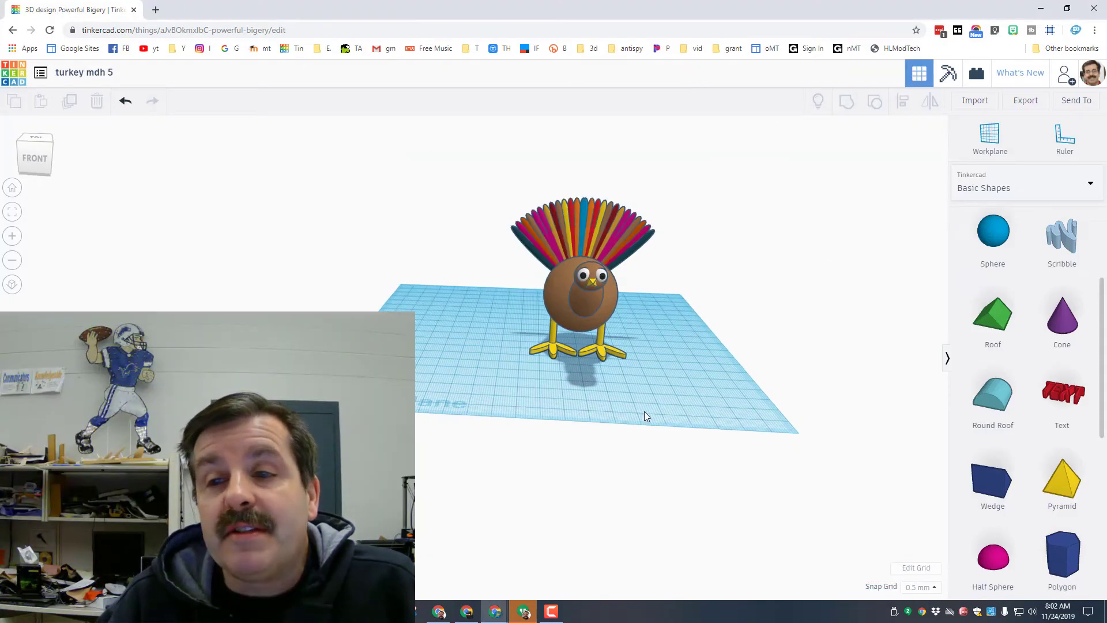
# - Switch the shape panel from Basic Shapes to the Characters collection
pyautogui.click(1024, 187)
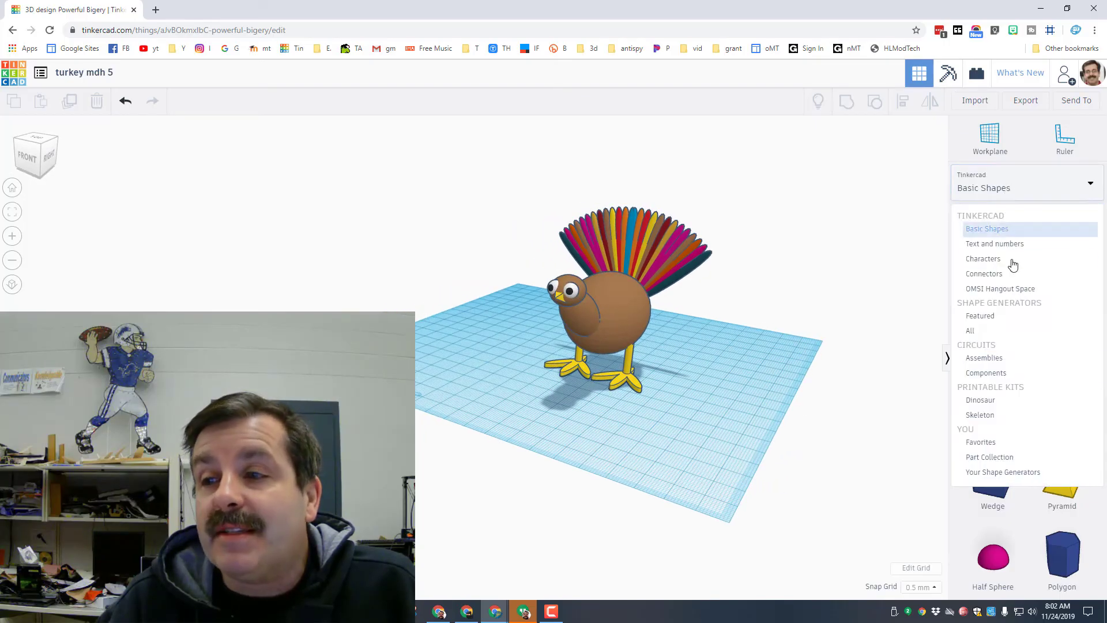
pyautogui.click(984, 258)
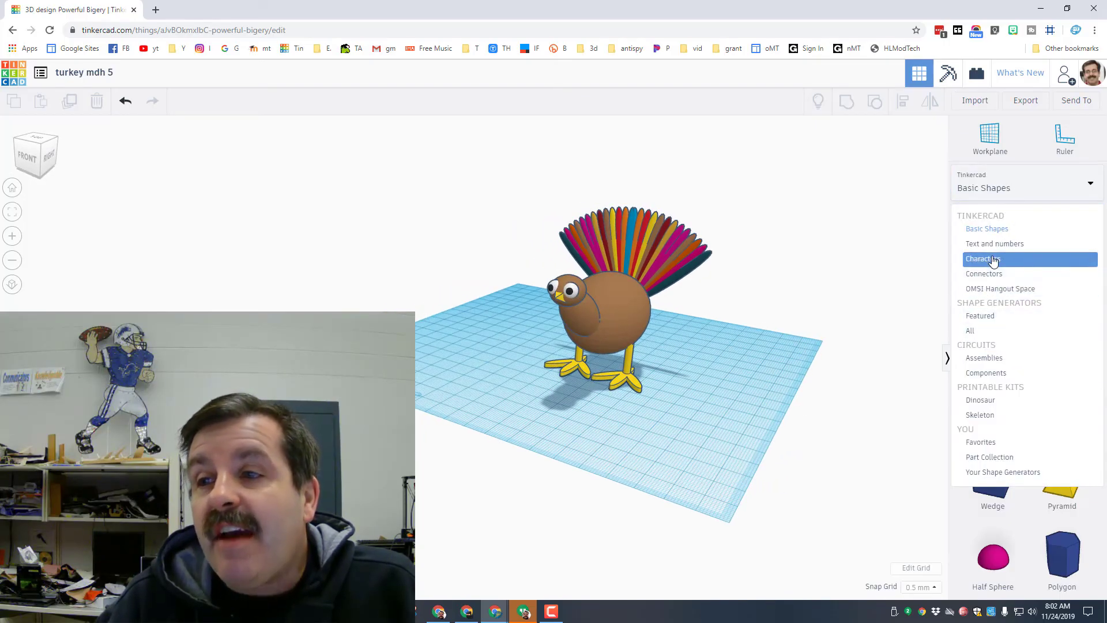
pyautogui.click(983, 258)
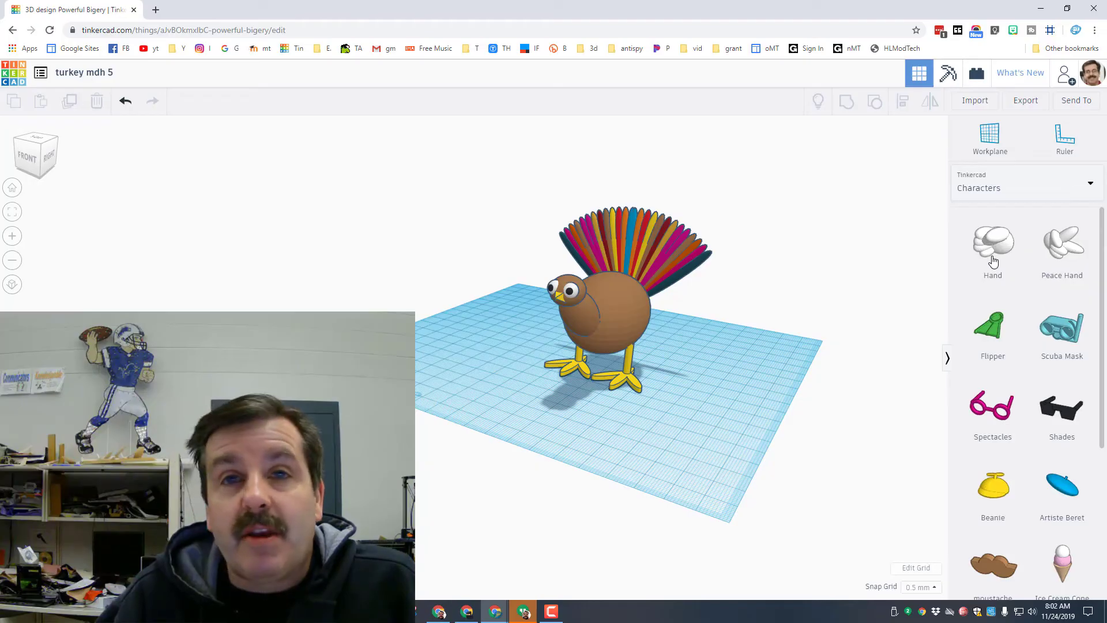